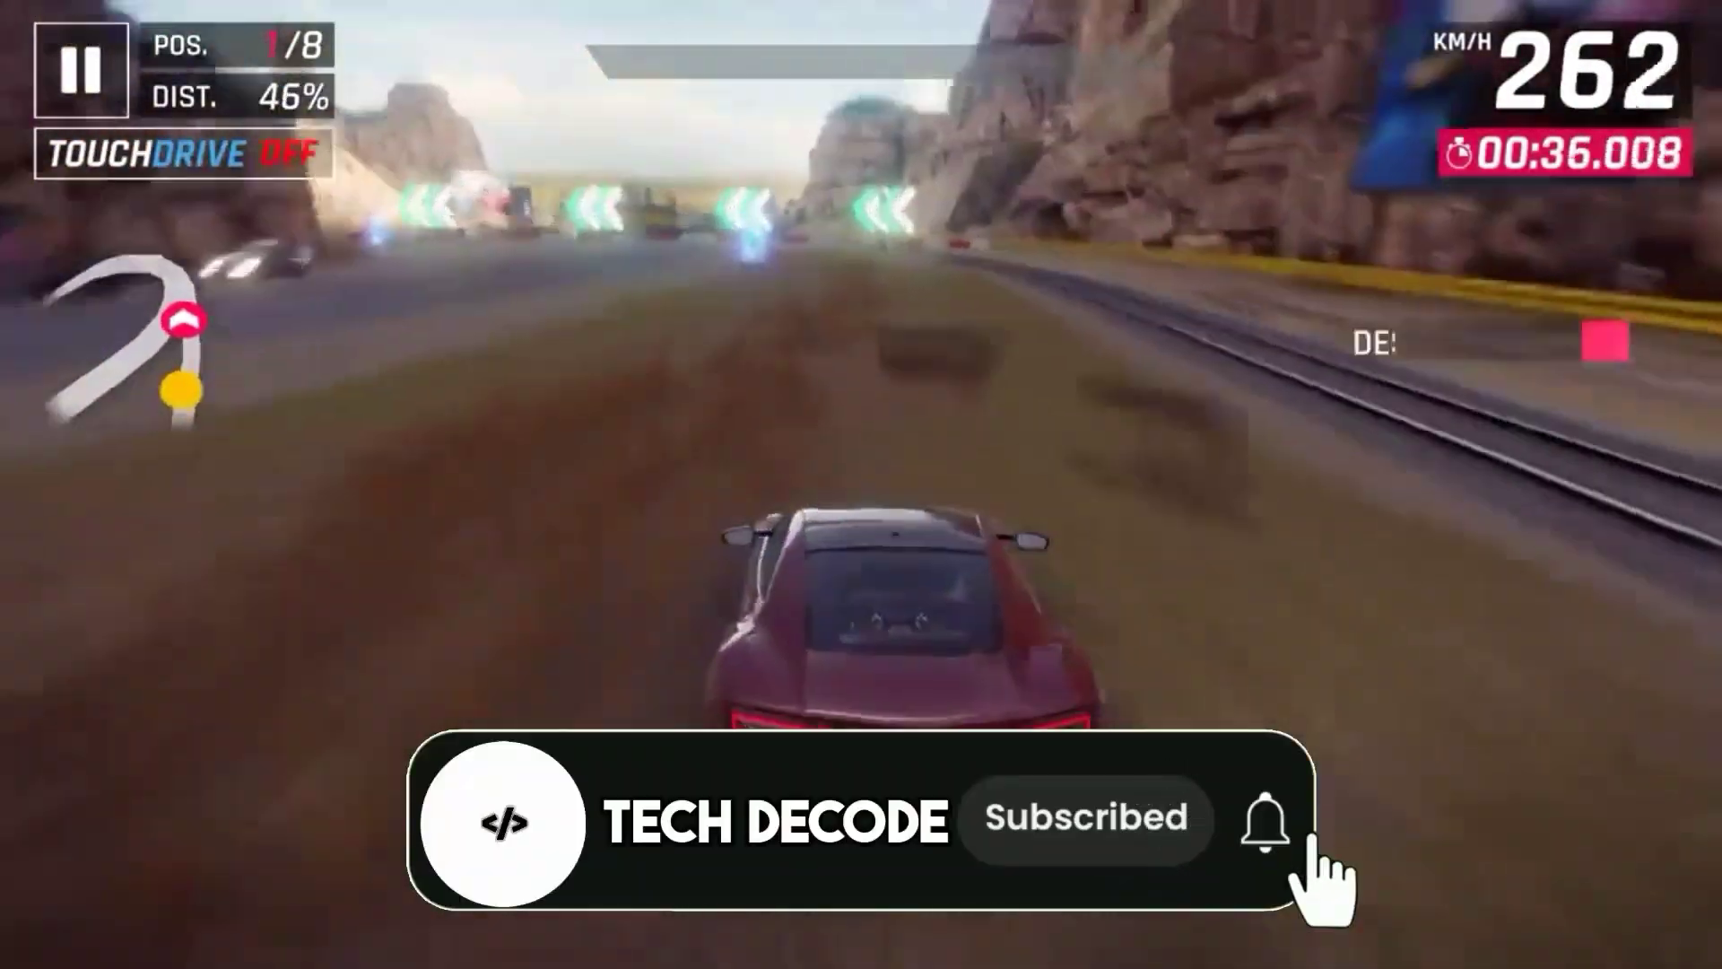
- Refresh the desktop, check the 1280 × 800 screen resolution, and close the settings
click(1262, 818)
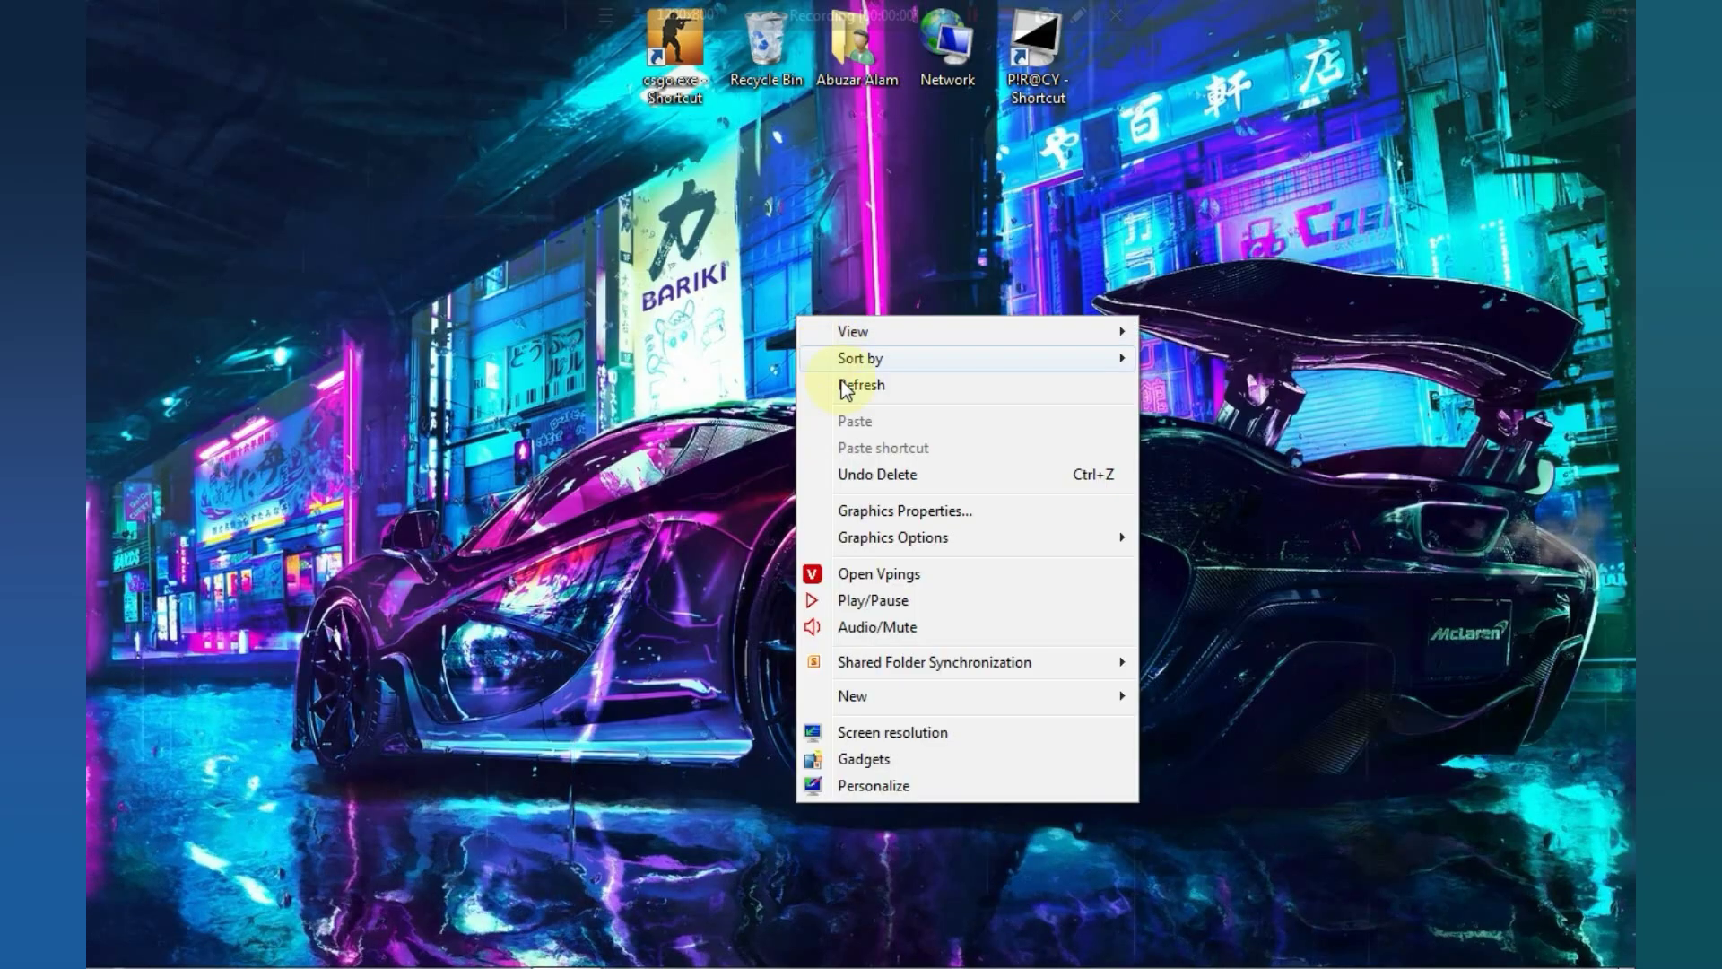
click(117, 943)
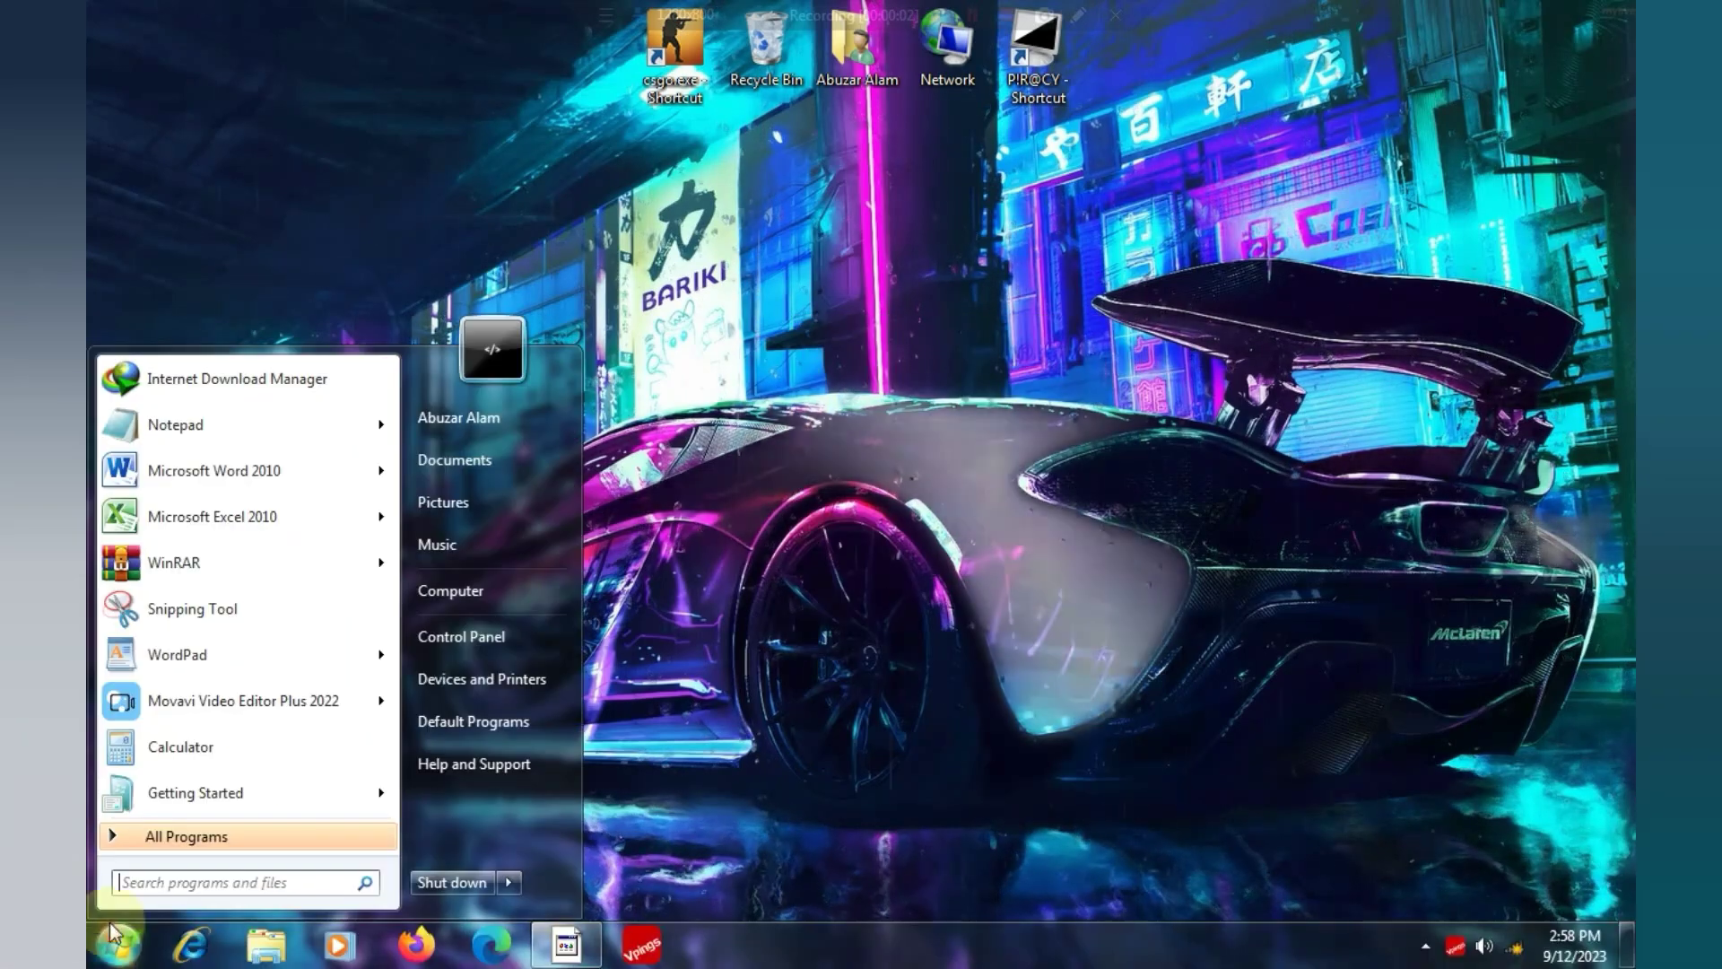
right_click(449, 590)
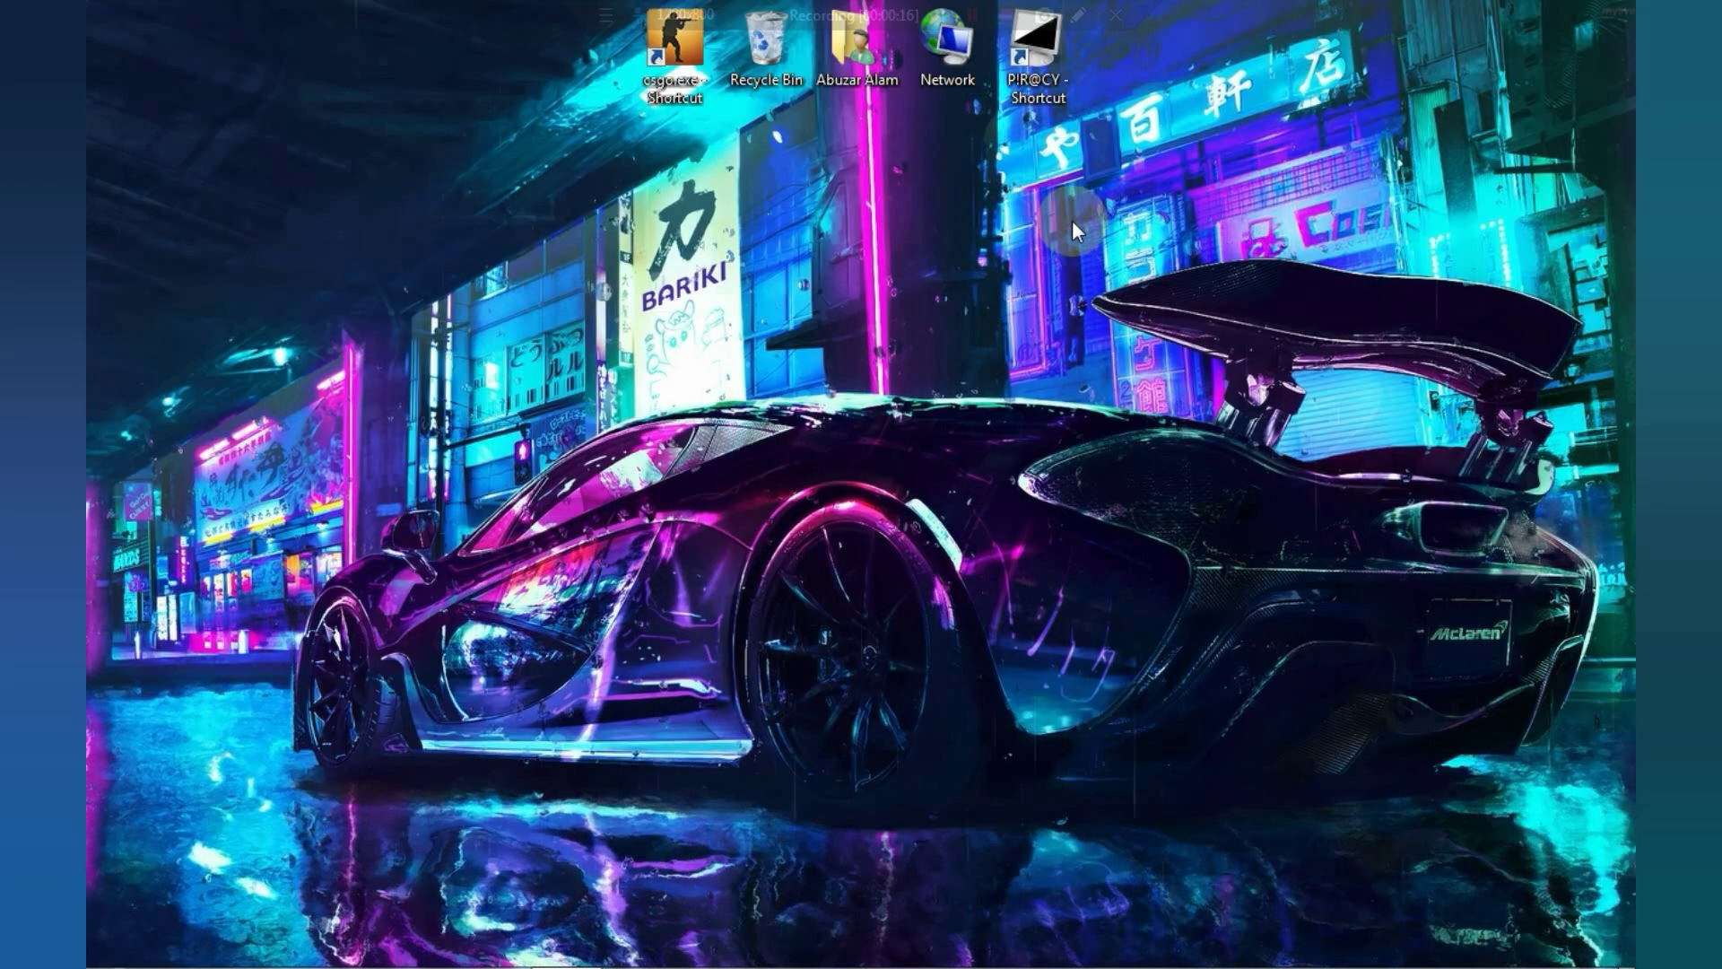
right_click(1074, 231)
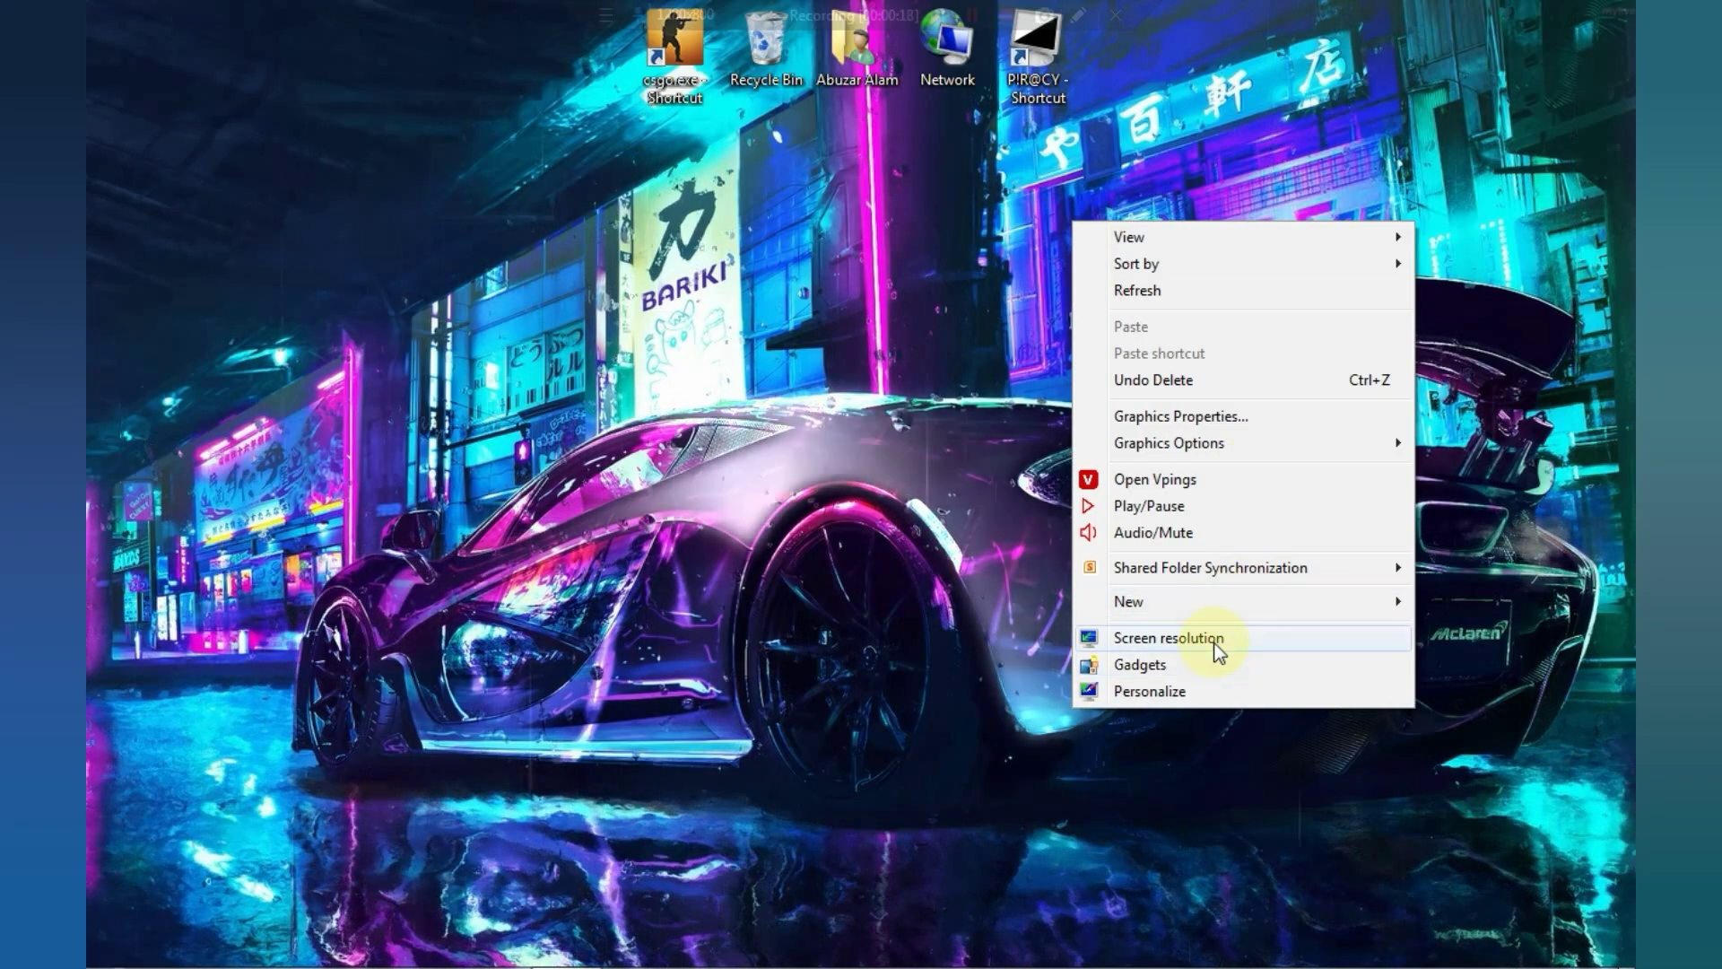
click(1168, 638)
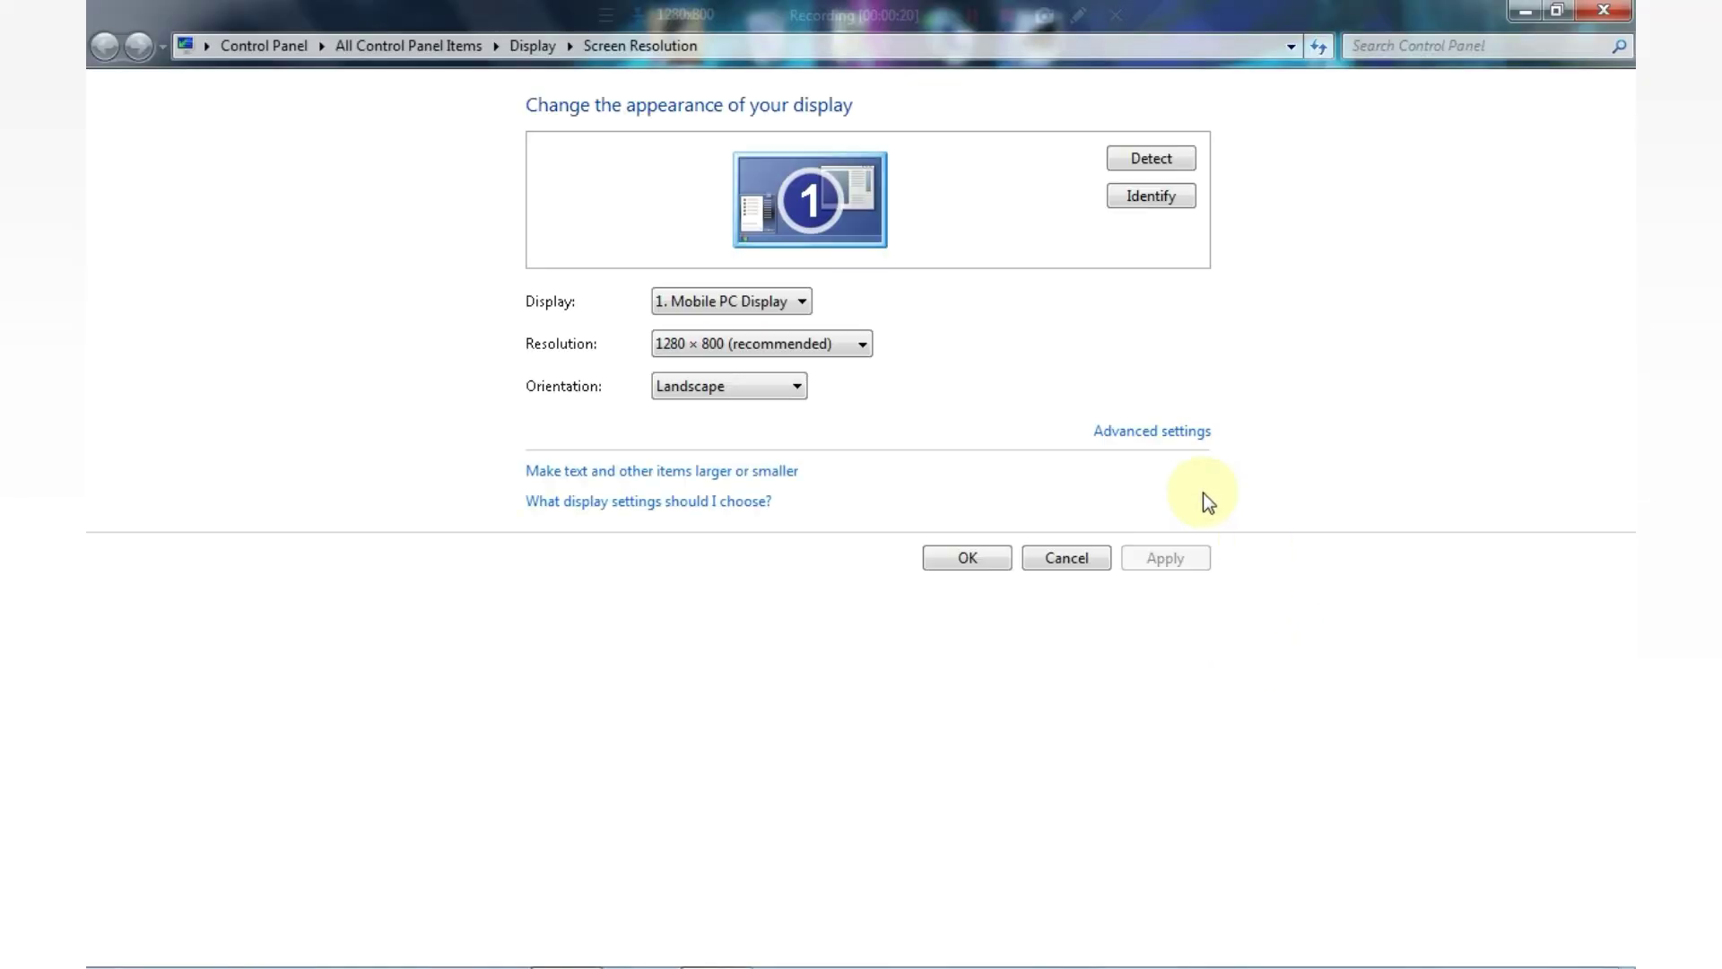
click(1151, 429)
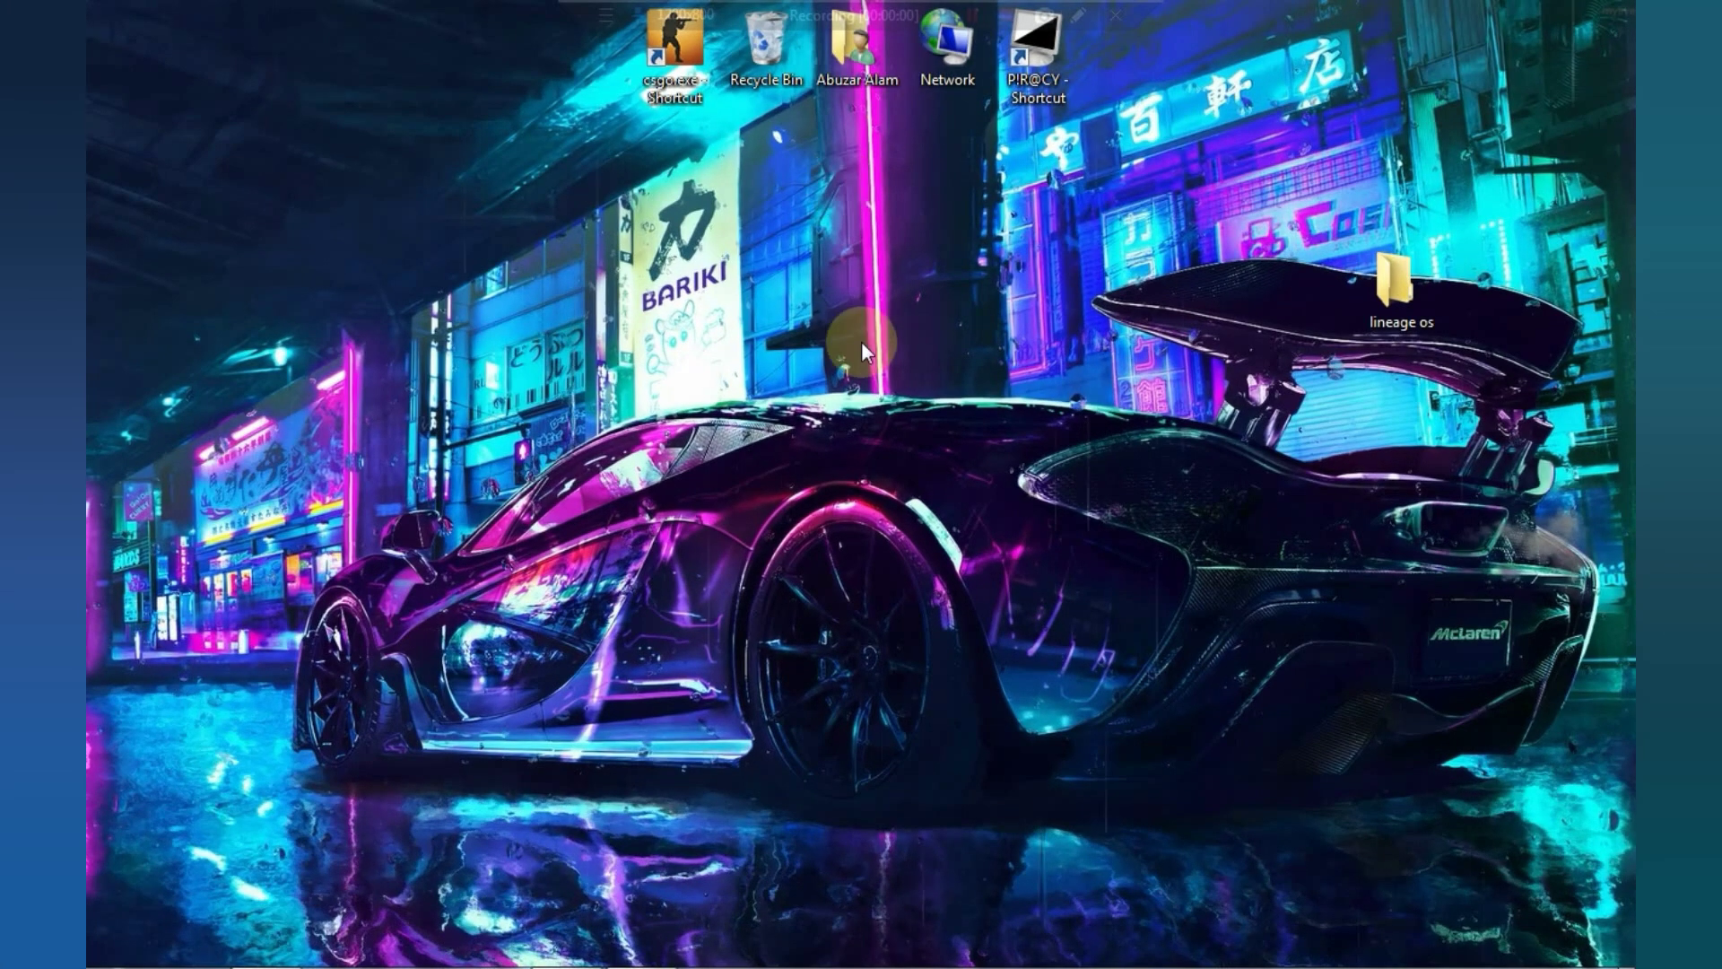
mouse_move(796, 322)
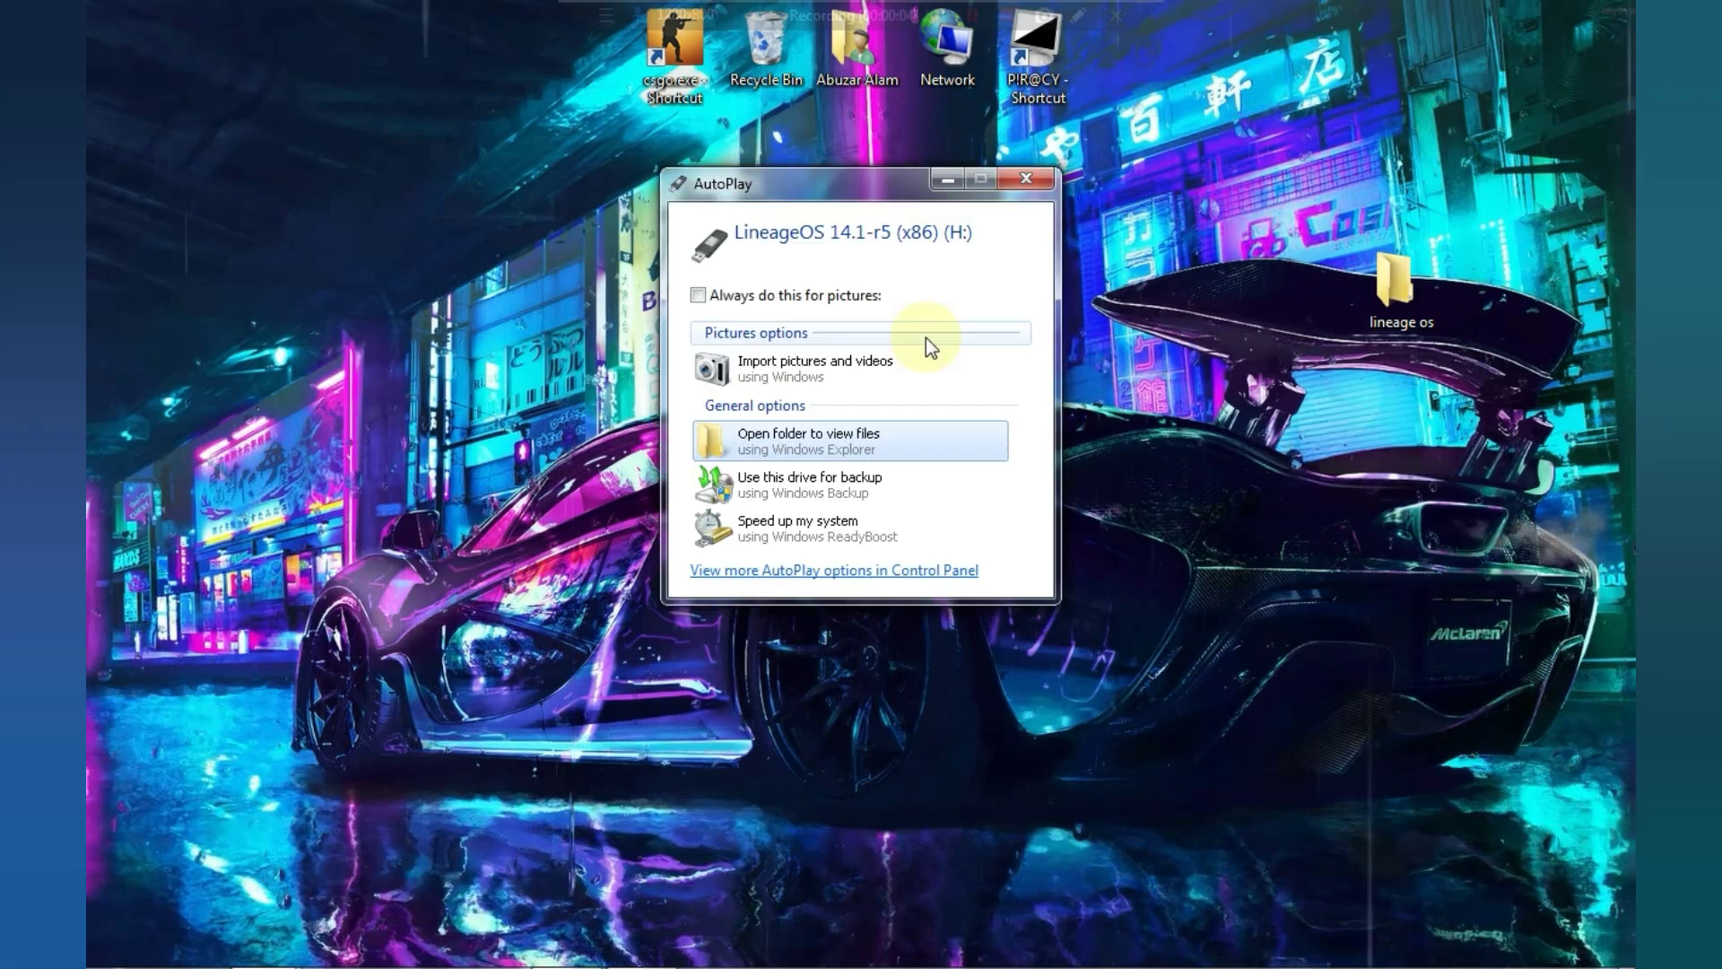
- Dismiss AutoPlay and open lineage os > Nerd Invader Rufus PKG twice, selecting rufus-3.10.exe
click(1024, 181)
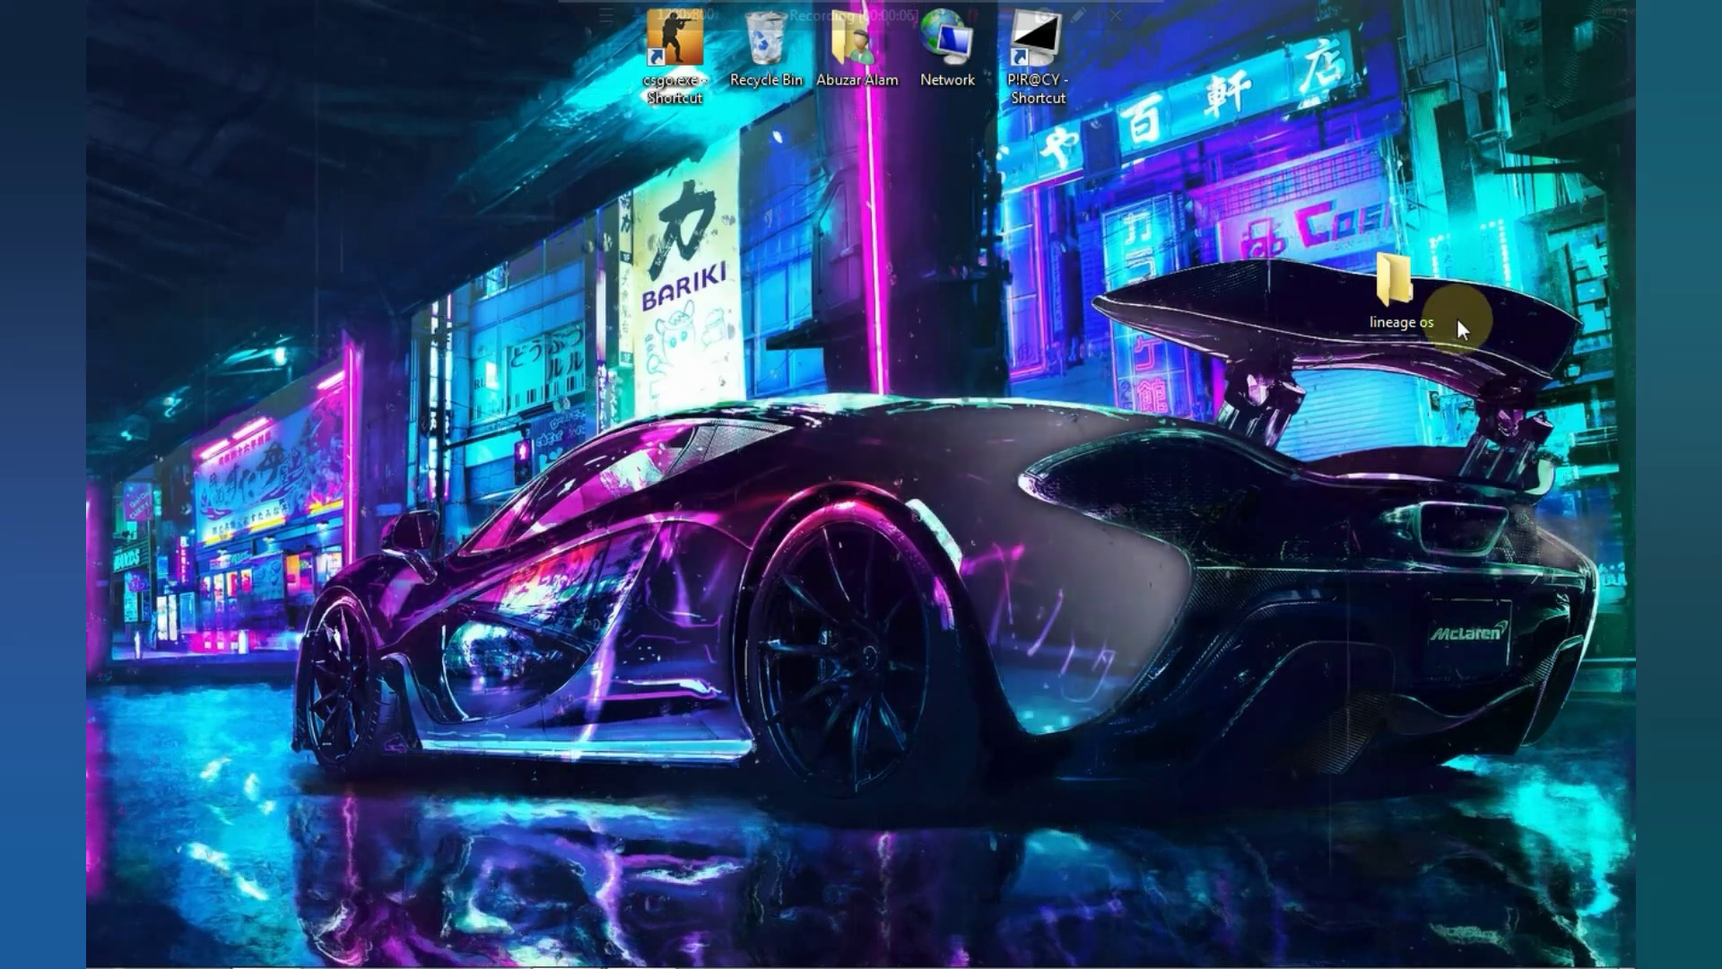
double_click(1400, 291)
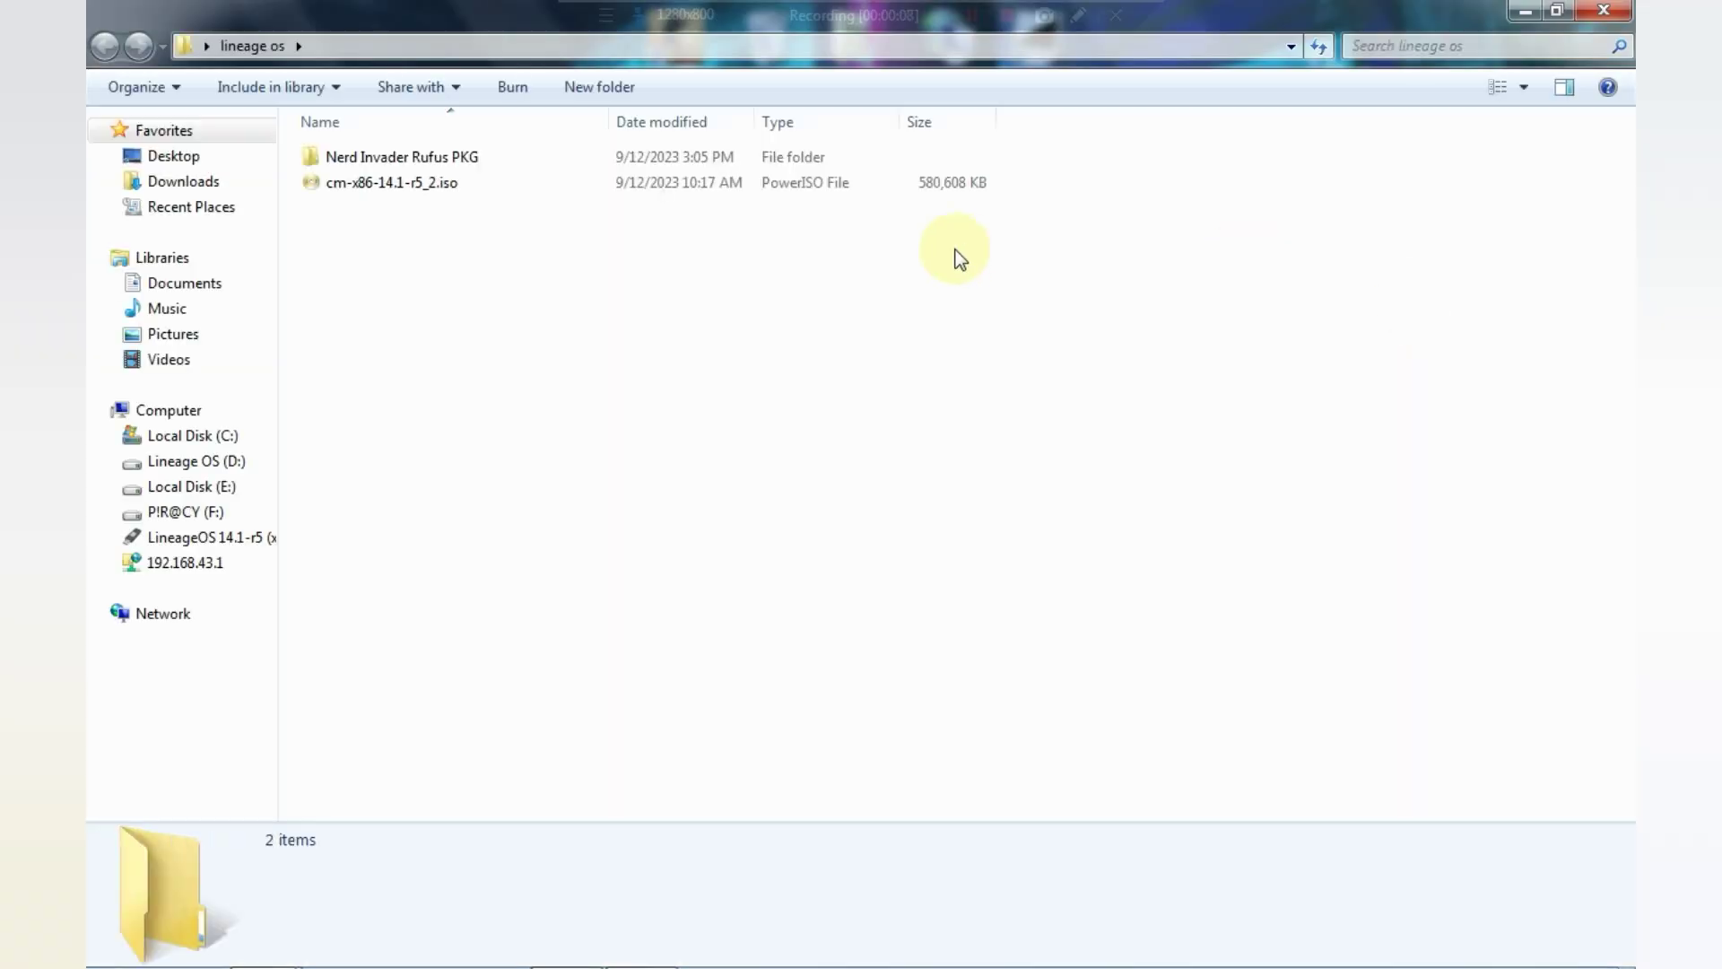
double_click(401, 156)
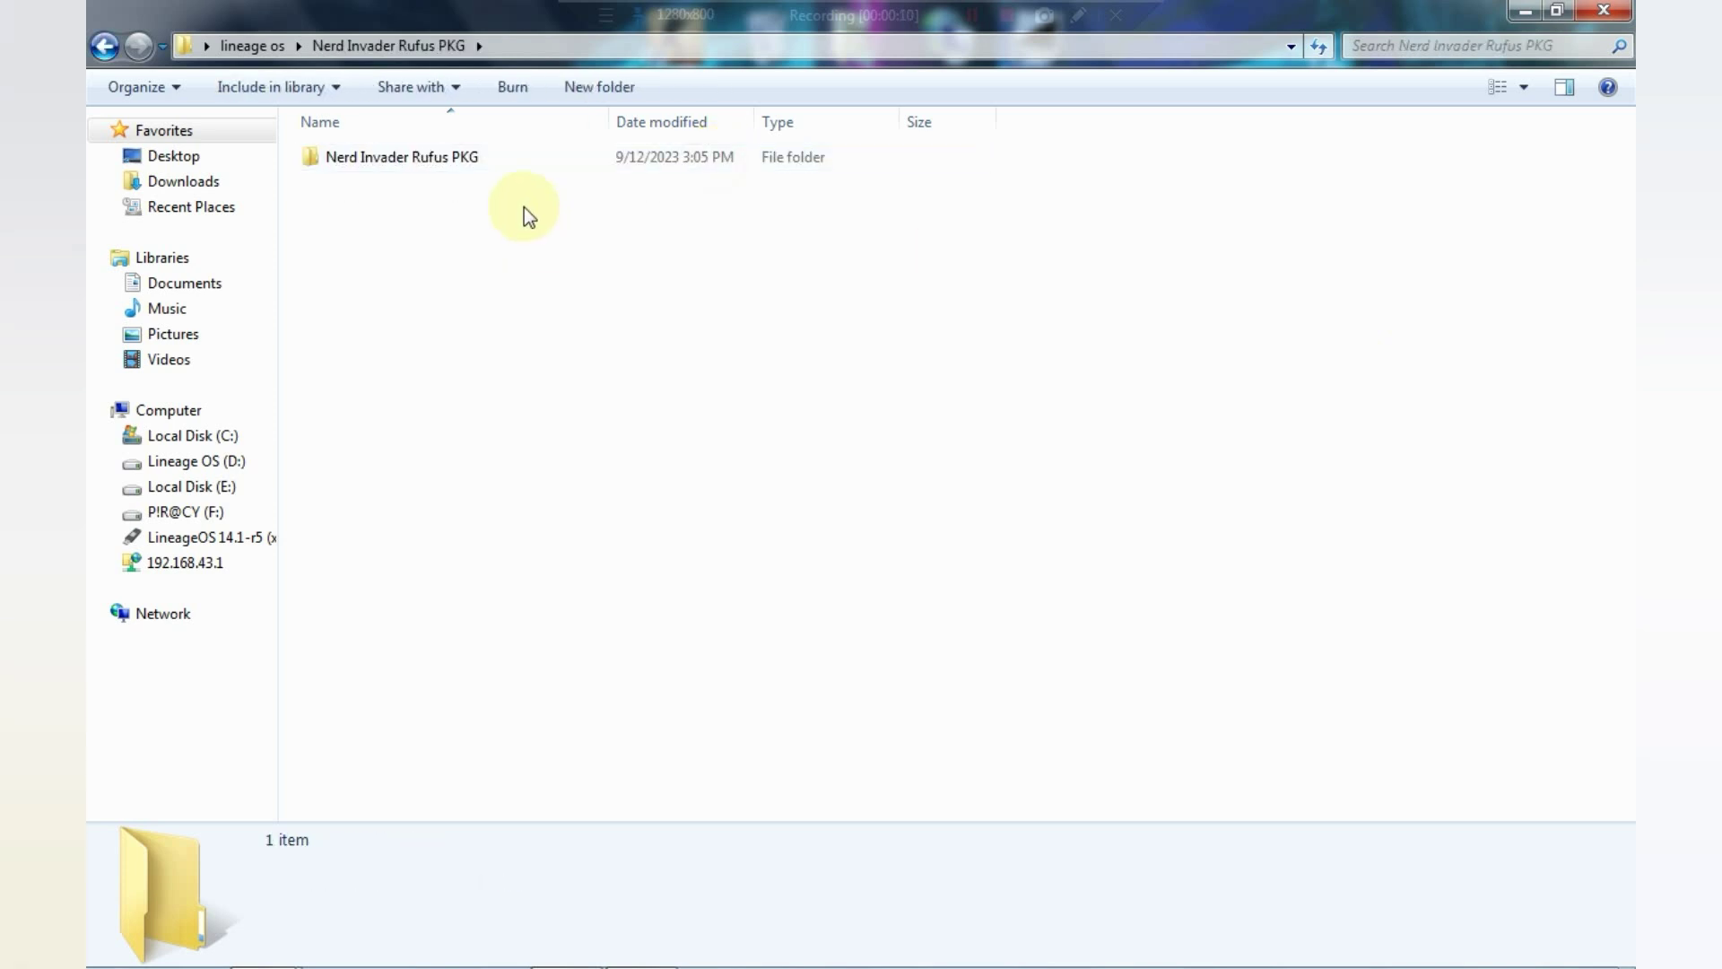
double_click(402, 157)
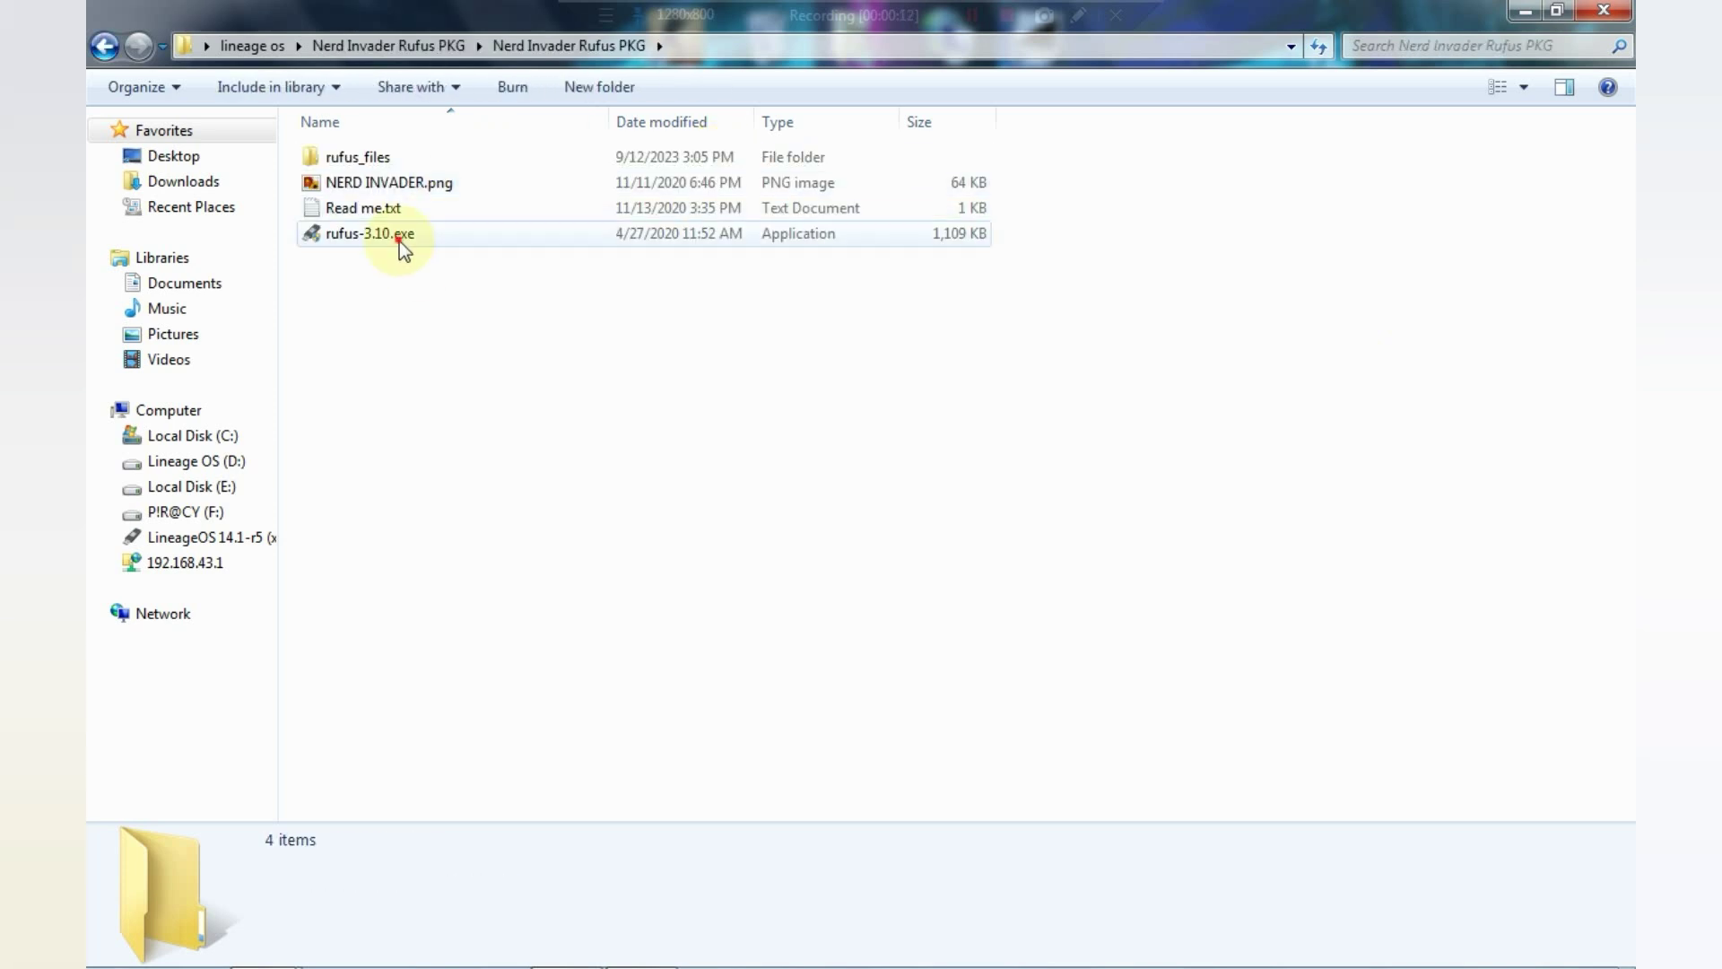
click(370, 234)
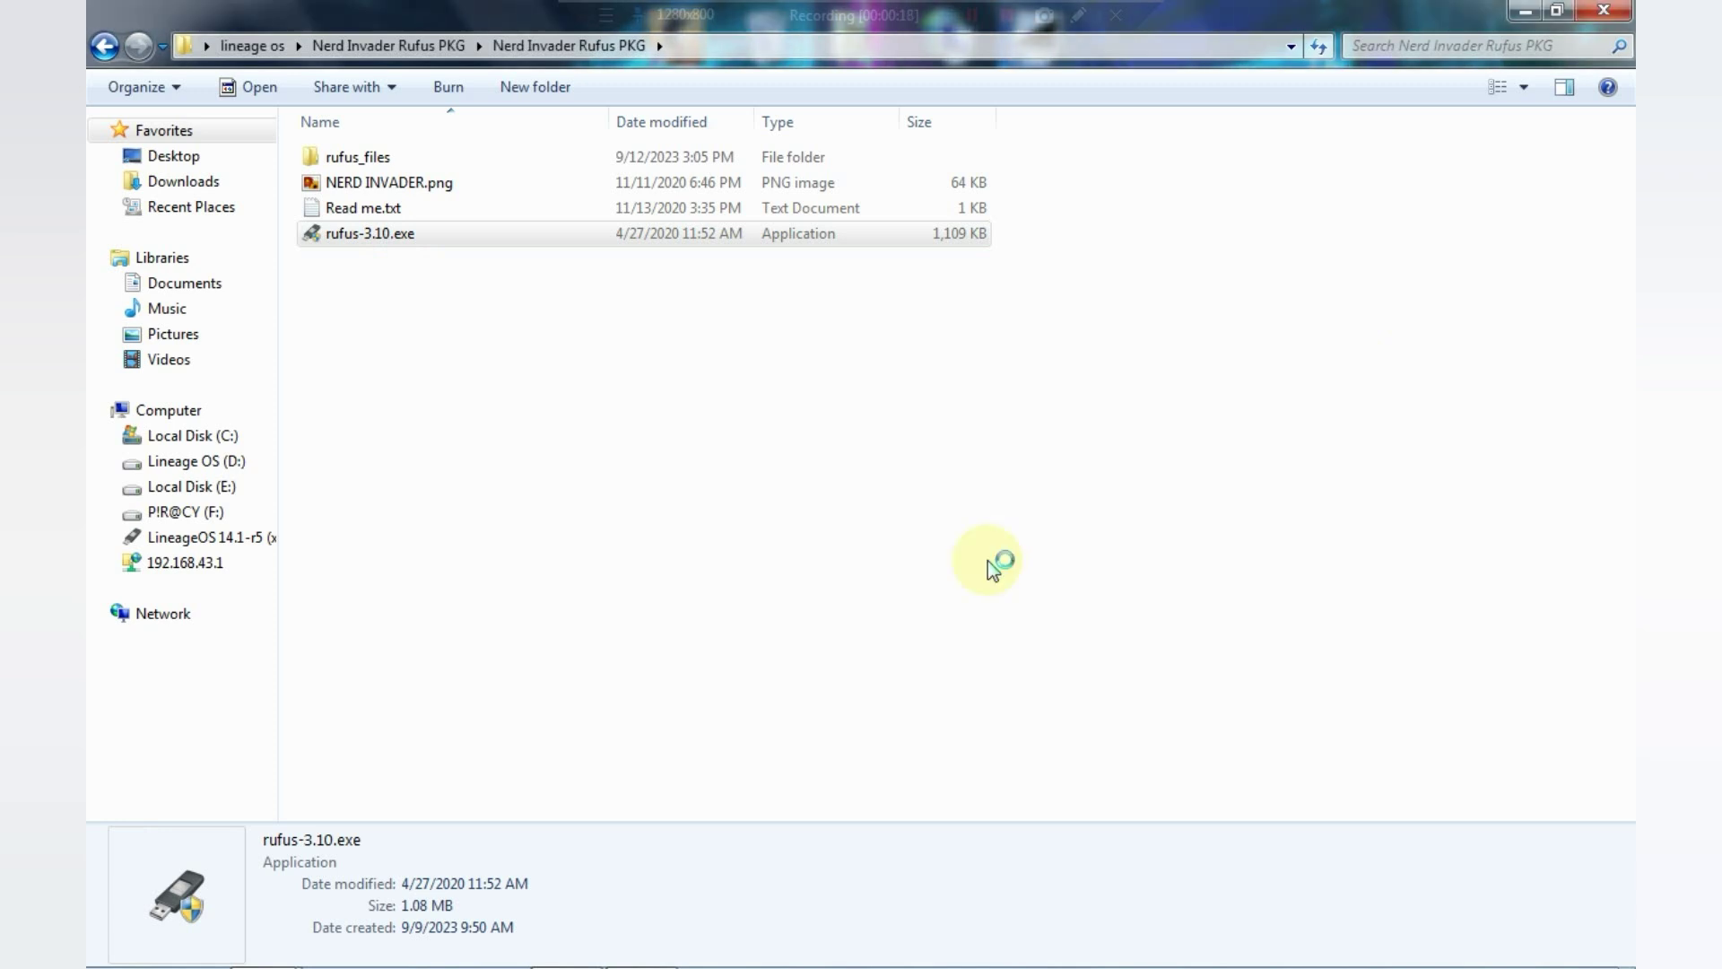
mouse_move(896, 378)
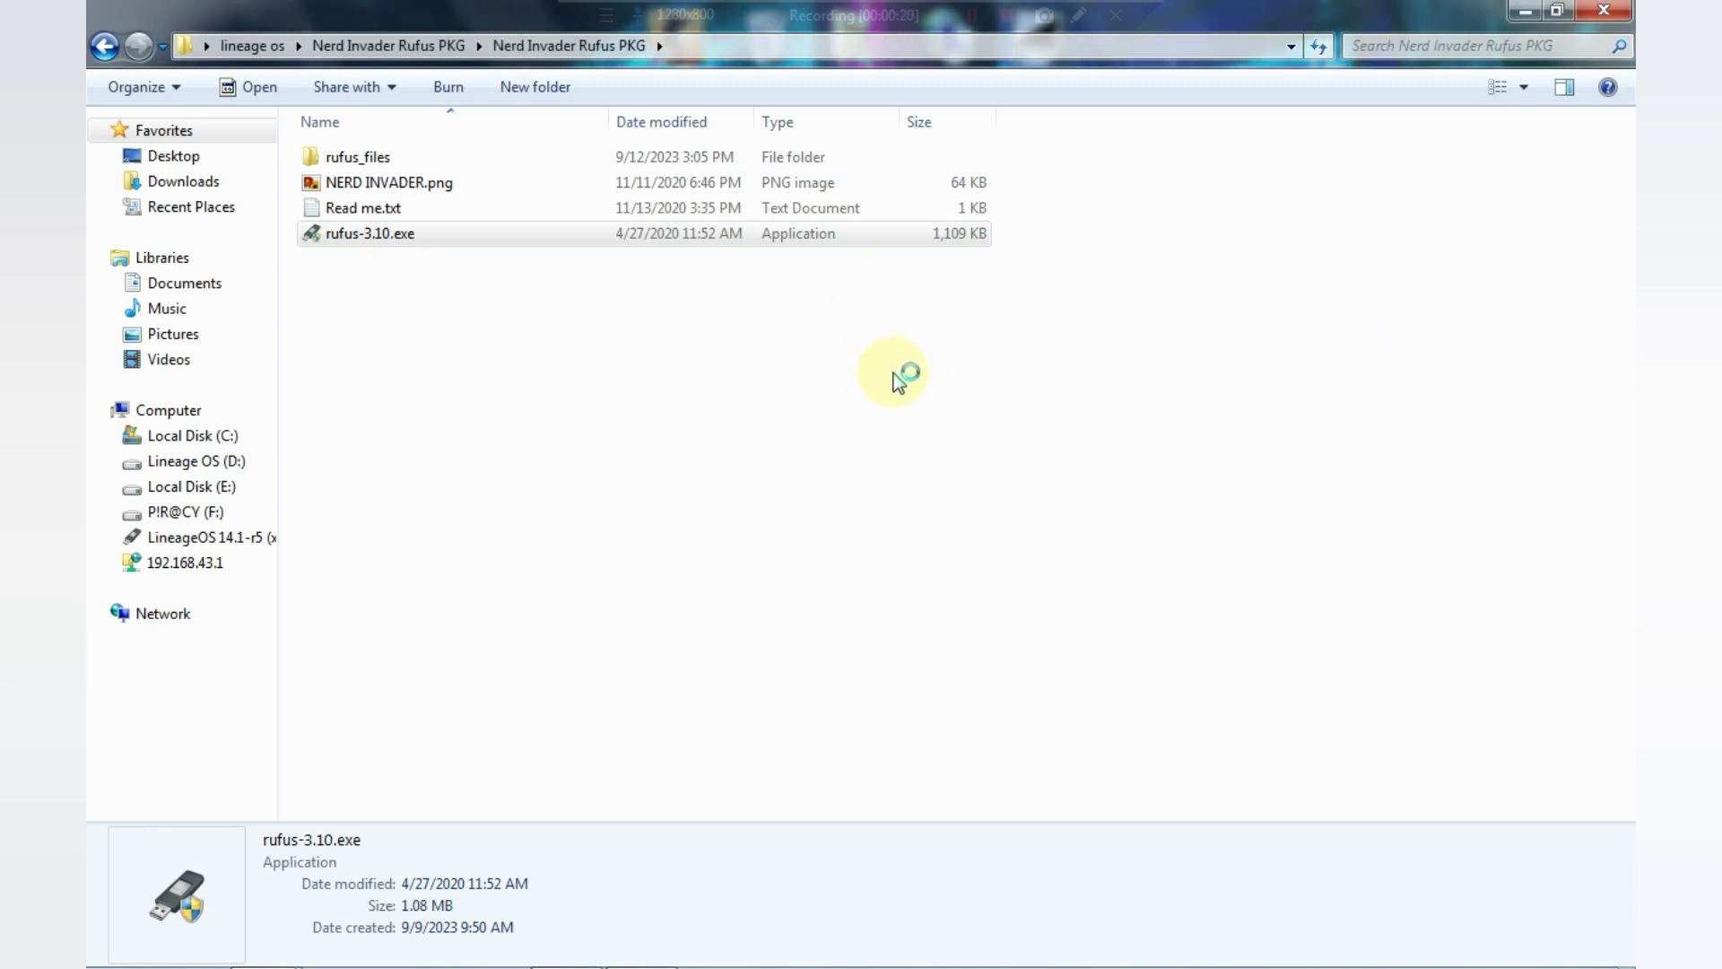
mouse_move(895, 379)
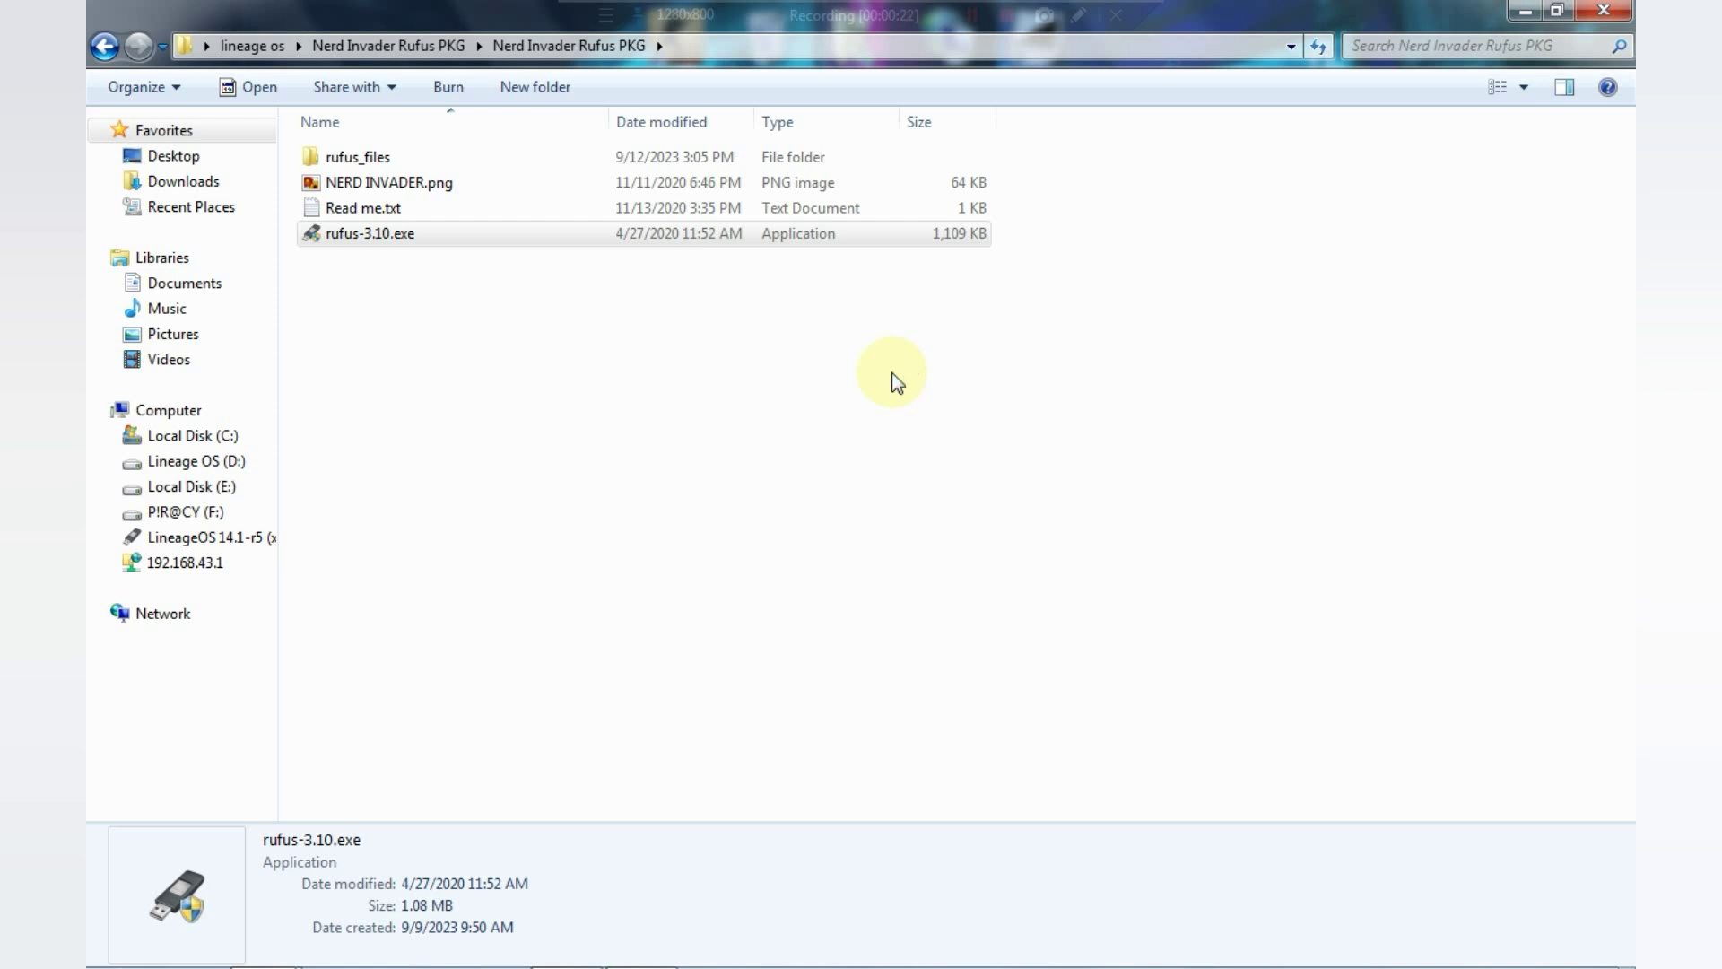
- Launch Rufus and load cm-x86-14.1-r5_2.iso from Desktop > lineage os as the boot image
double_click(369, 233)
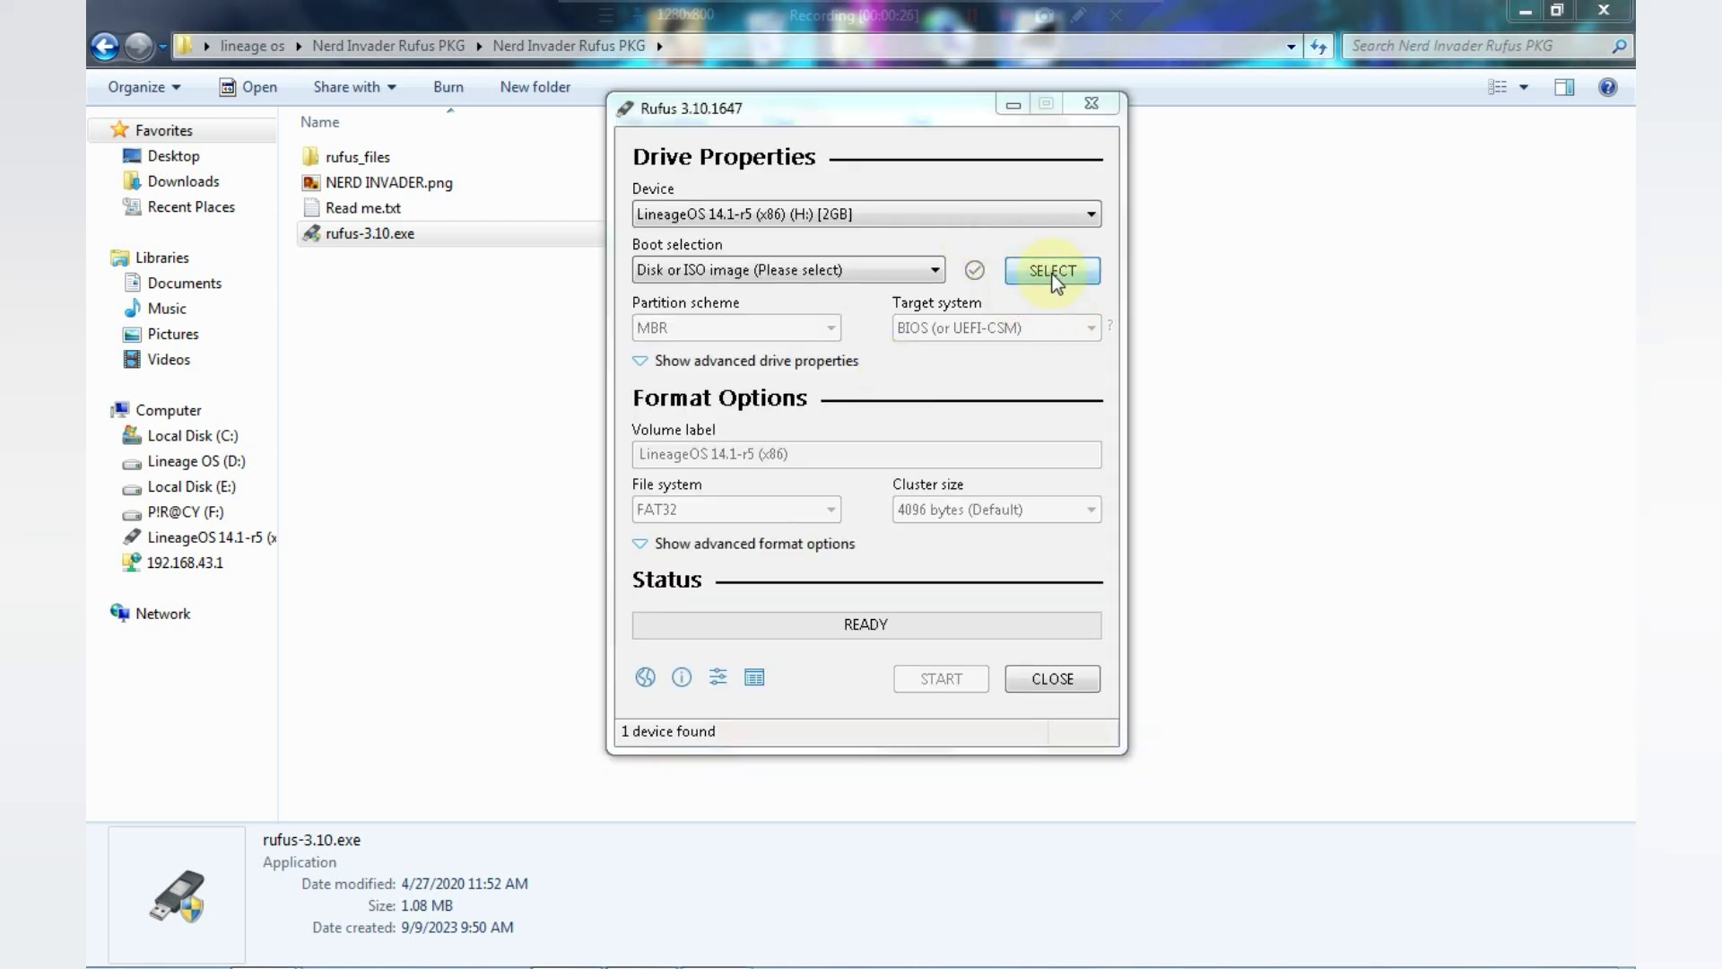
click(1050, 270)
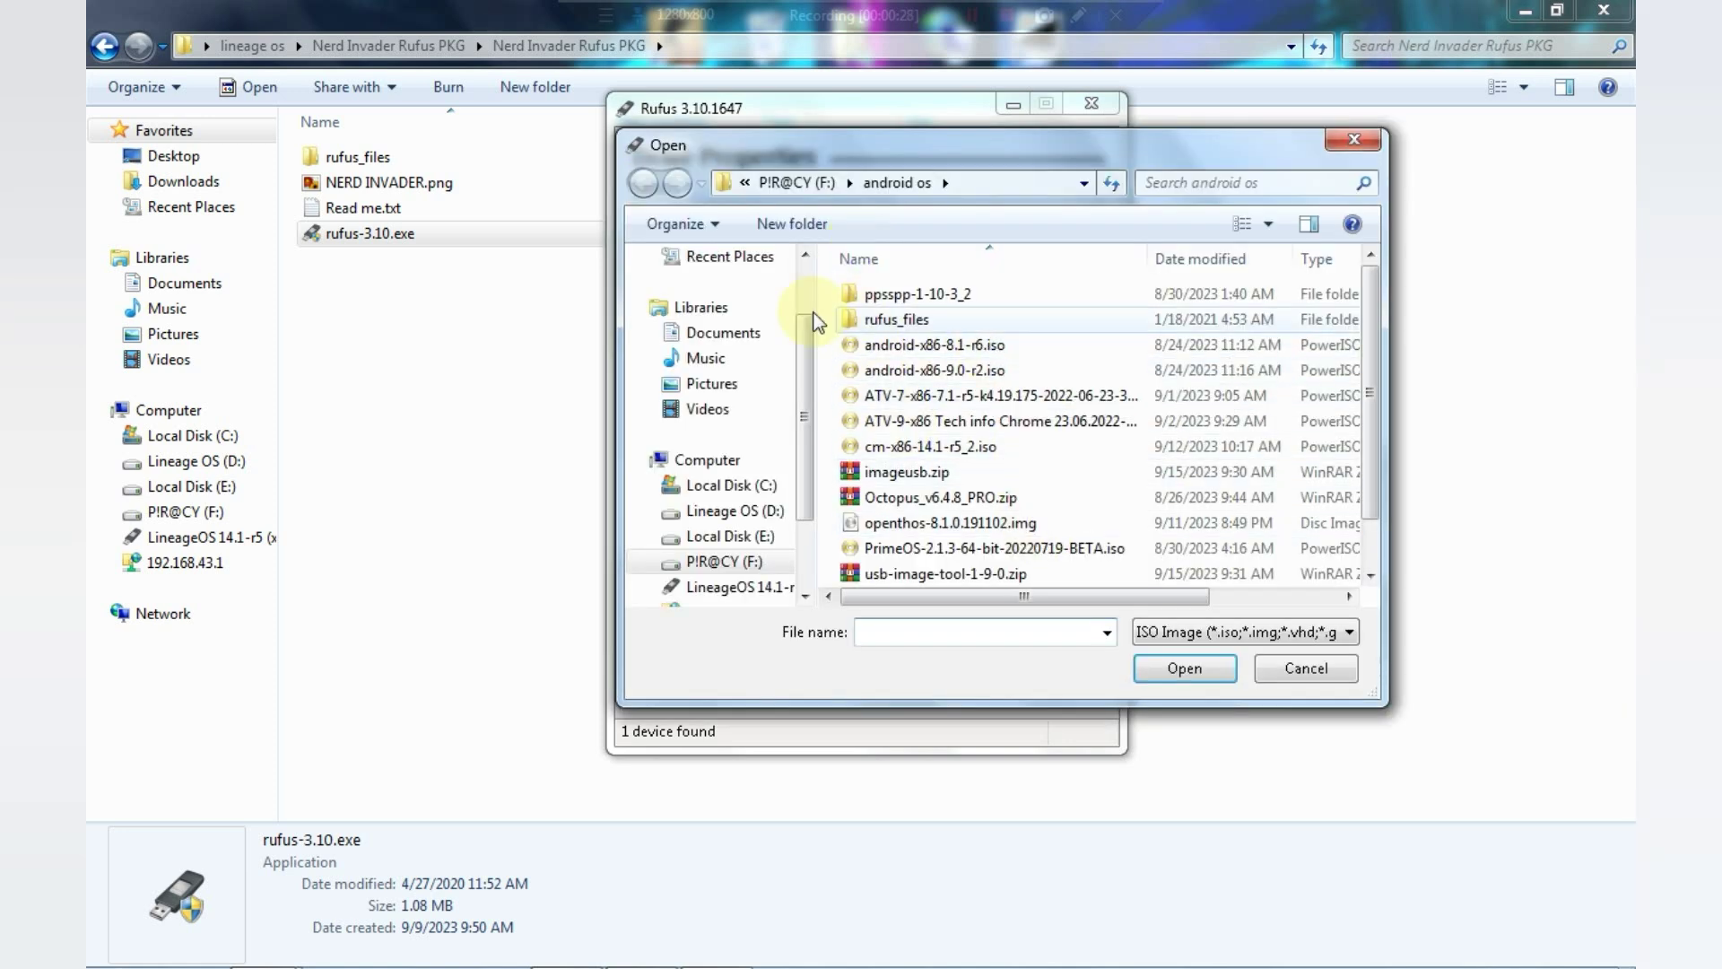
scroll(up, 3)
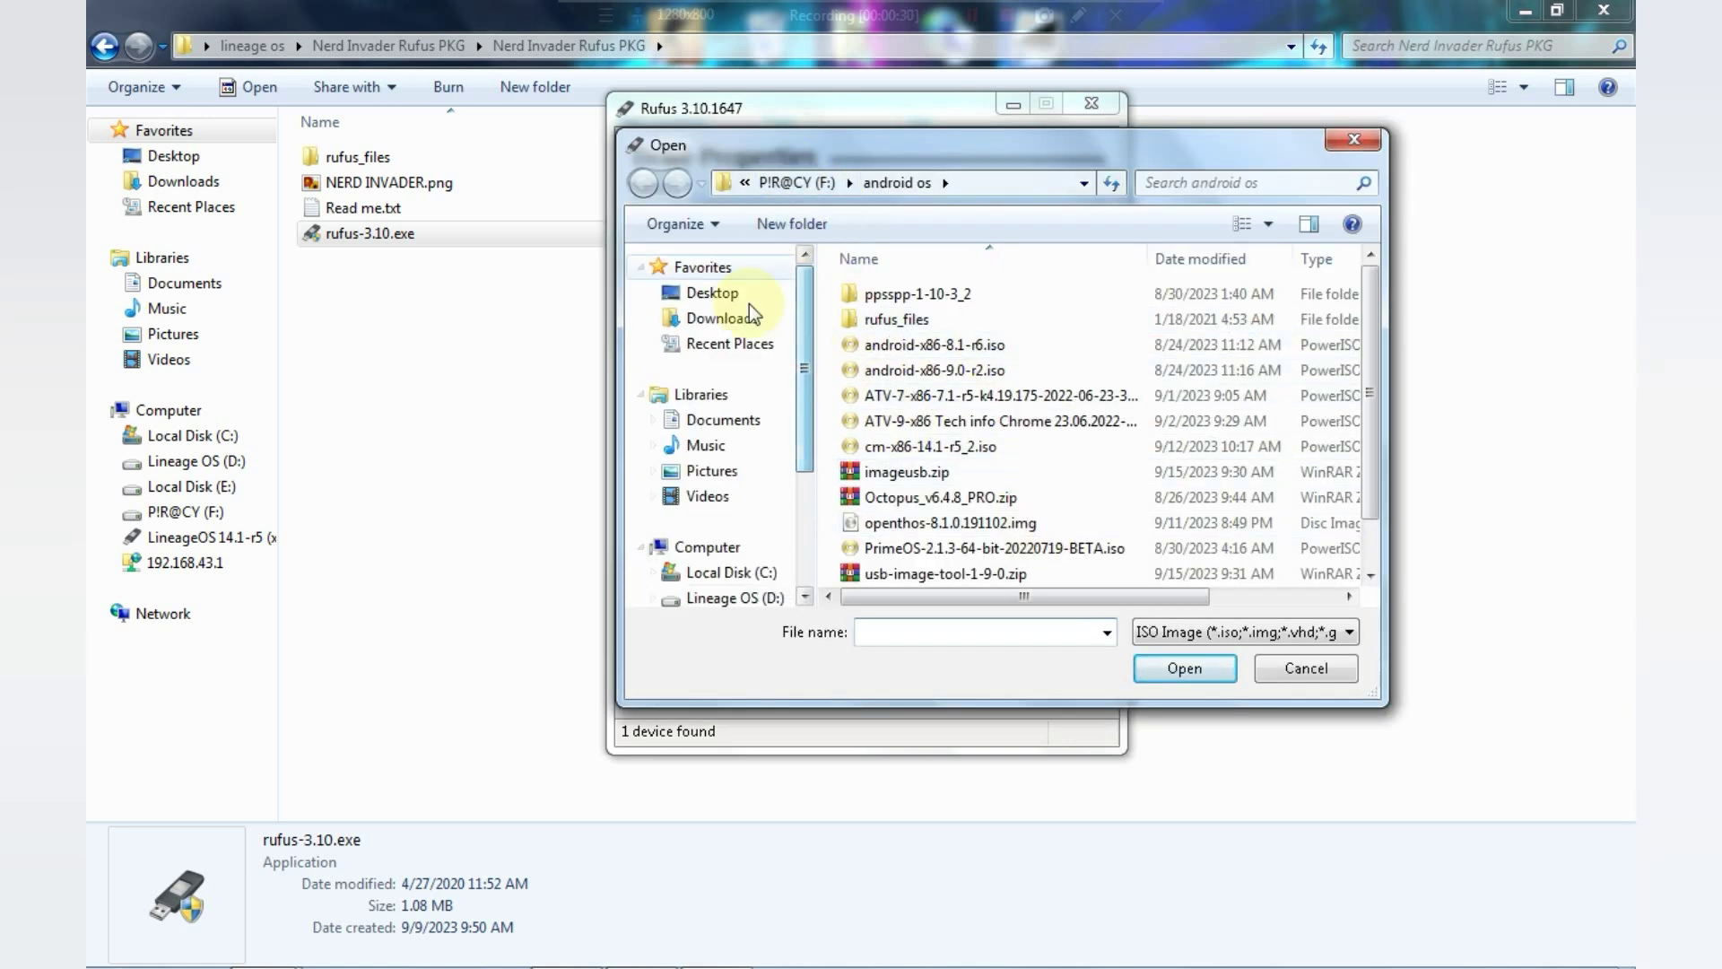
click(712, 292)
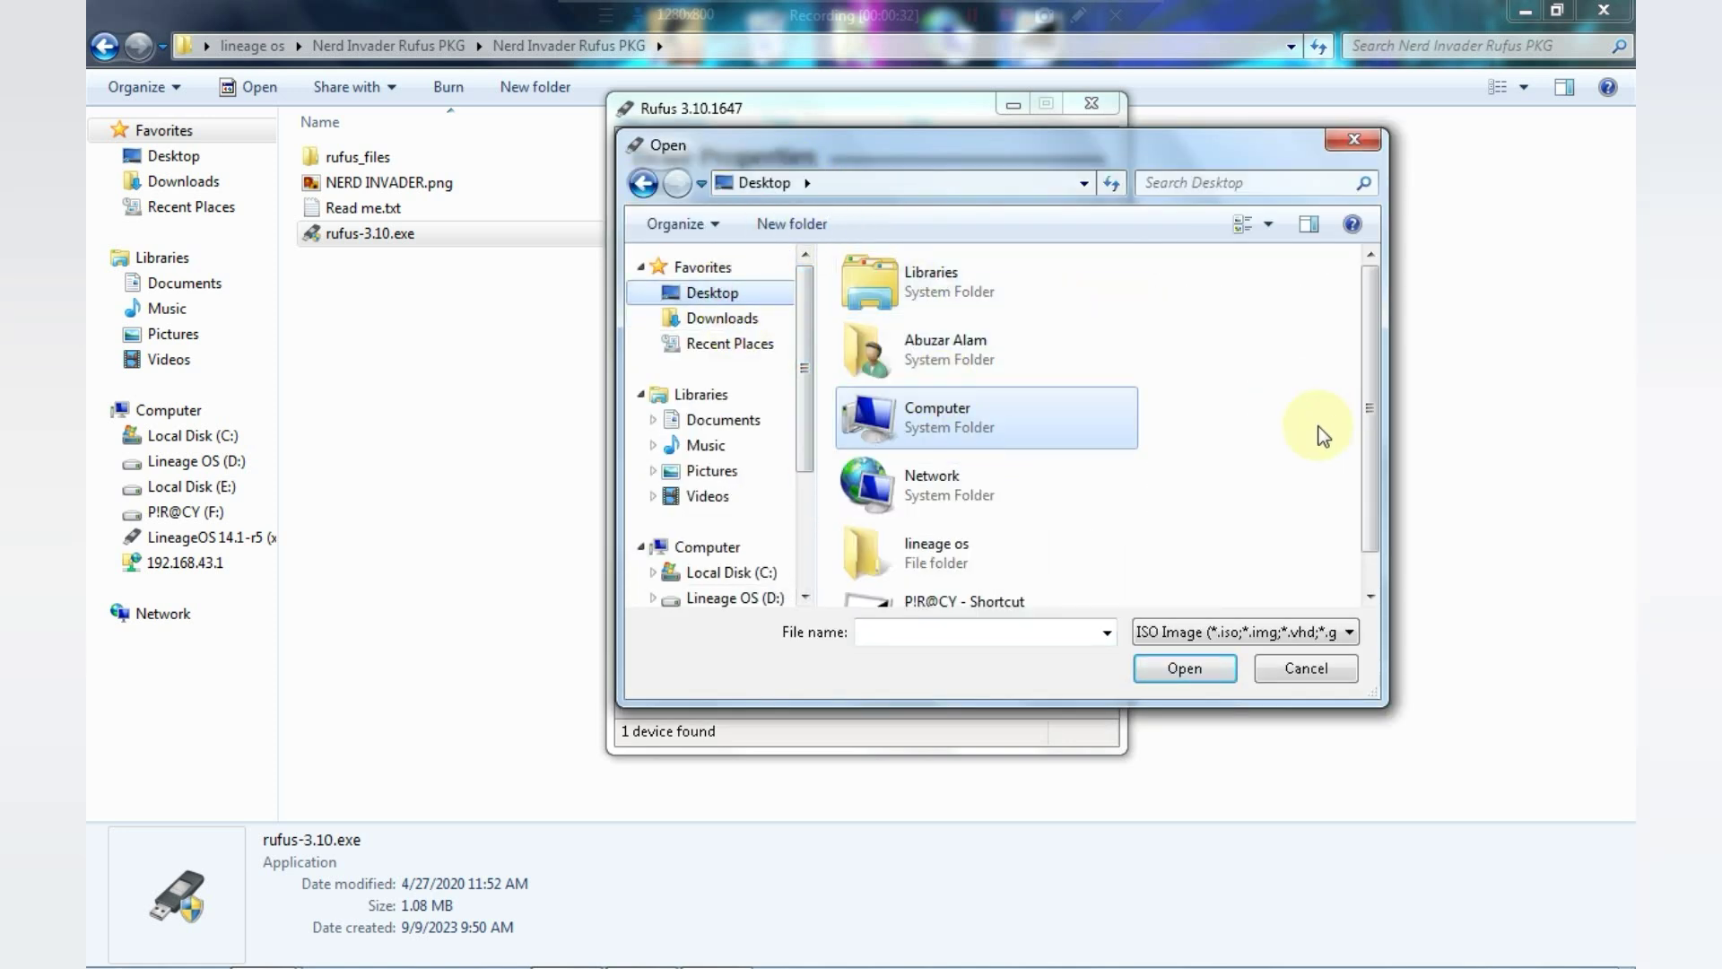
double_click(935, 552)
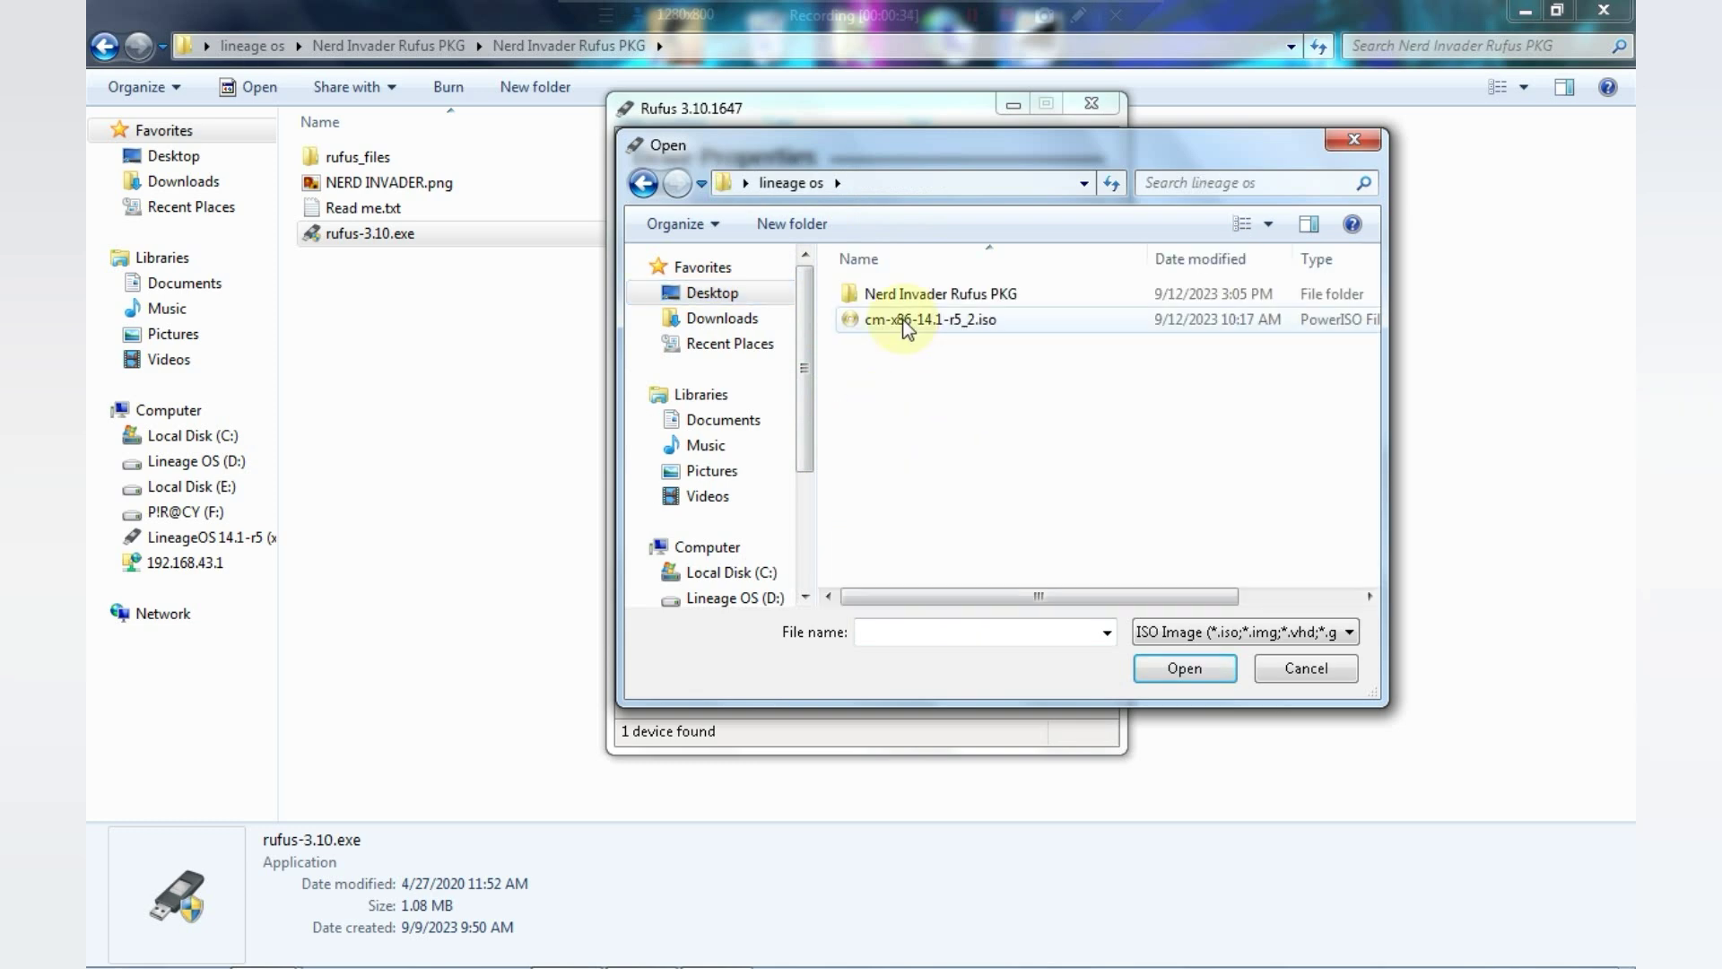
click(928, 319)
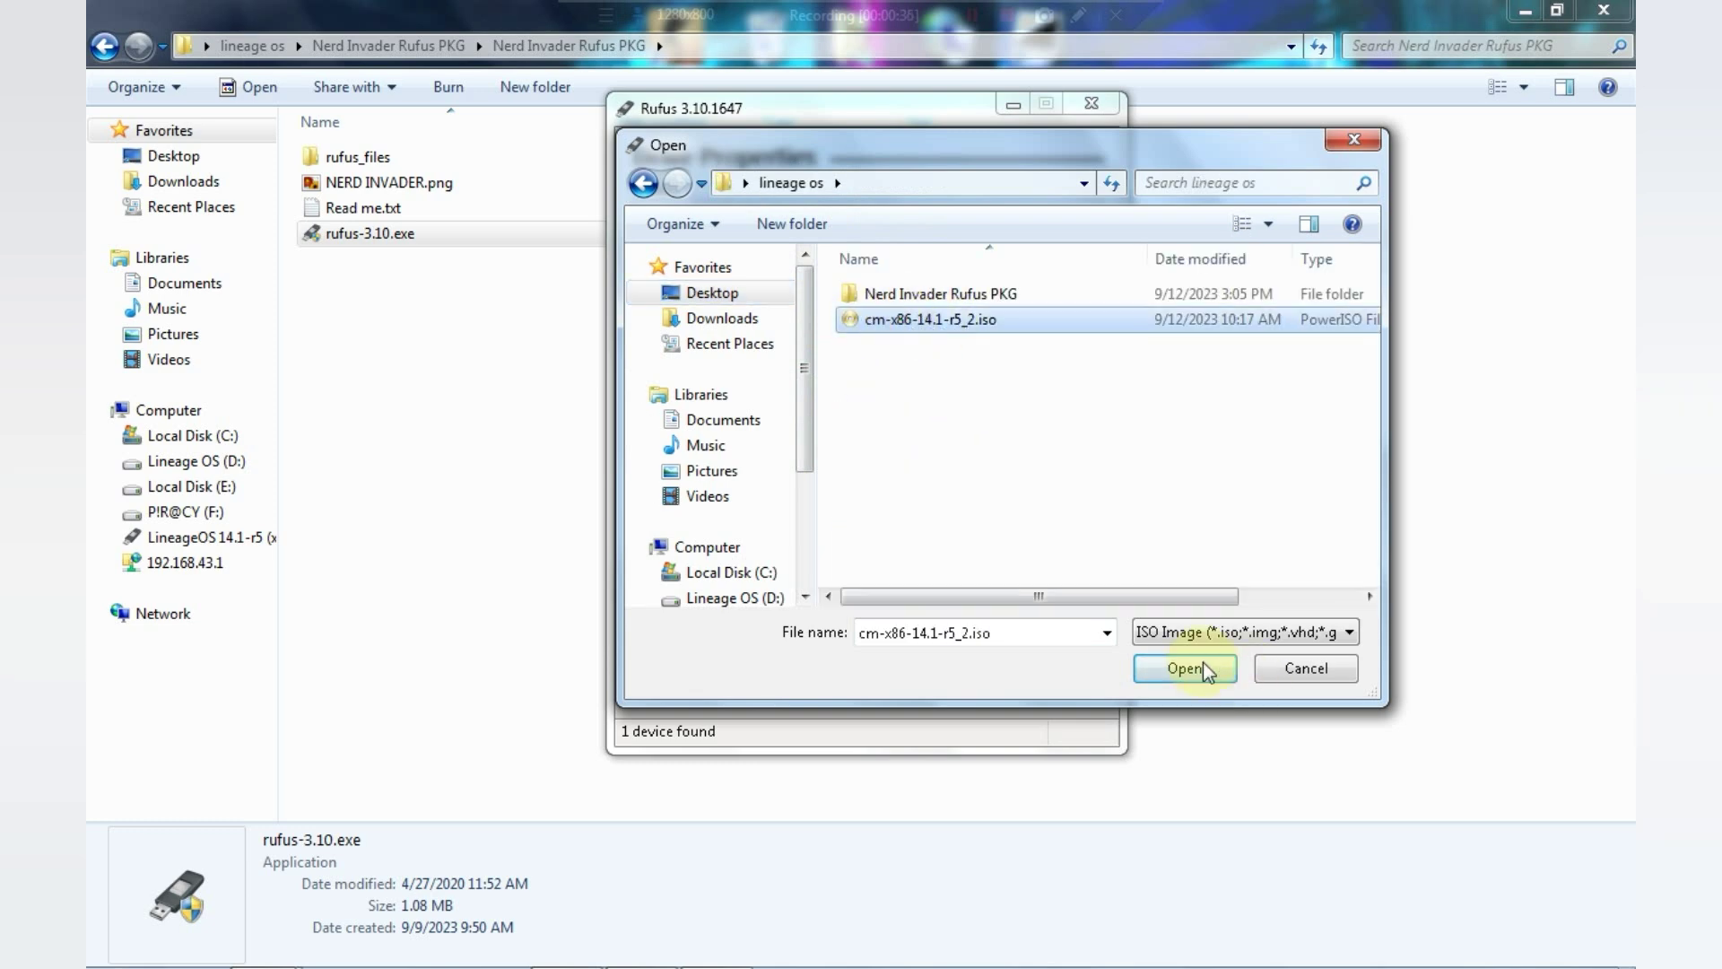
click(1185, 668)
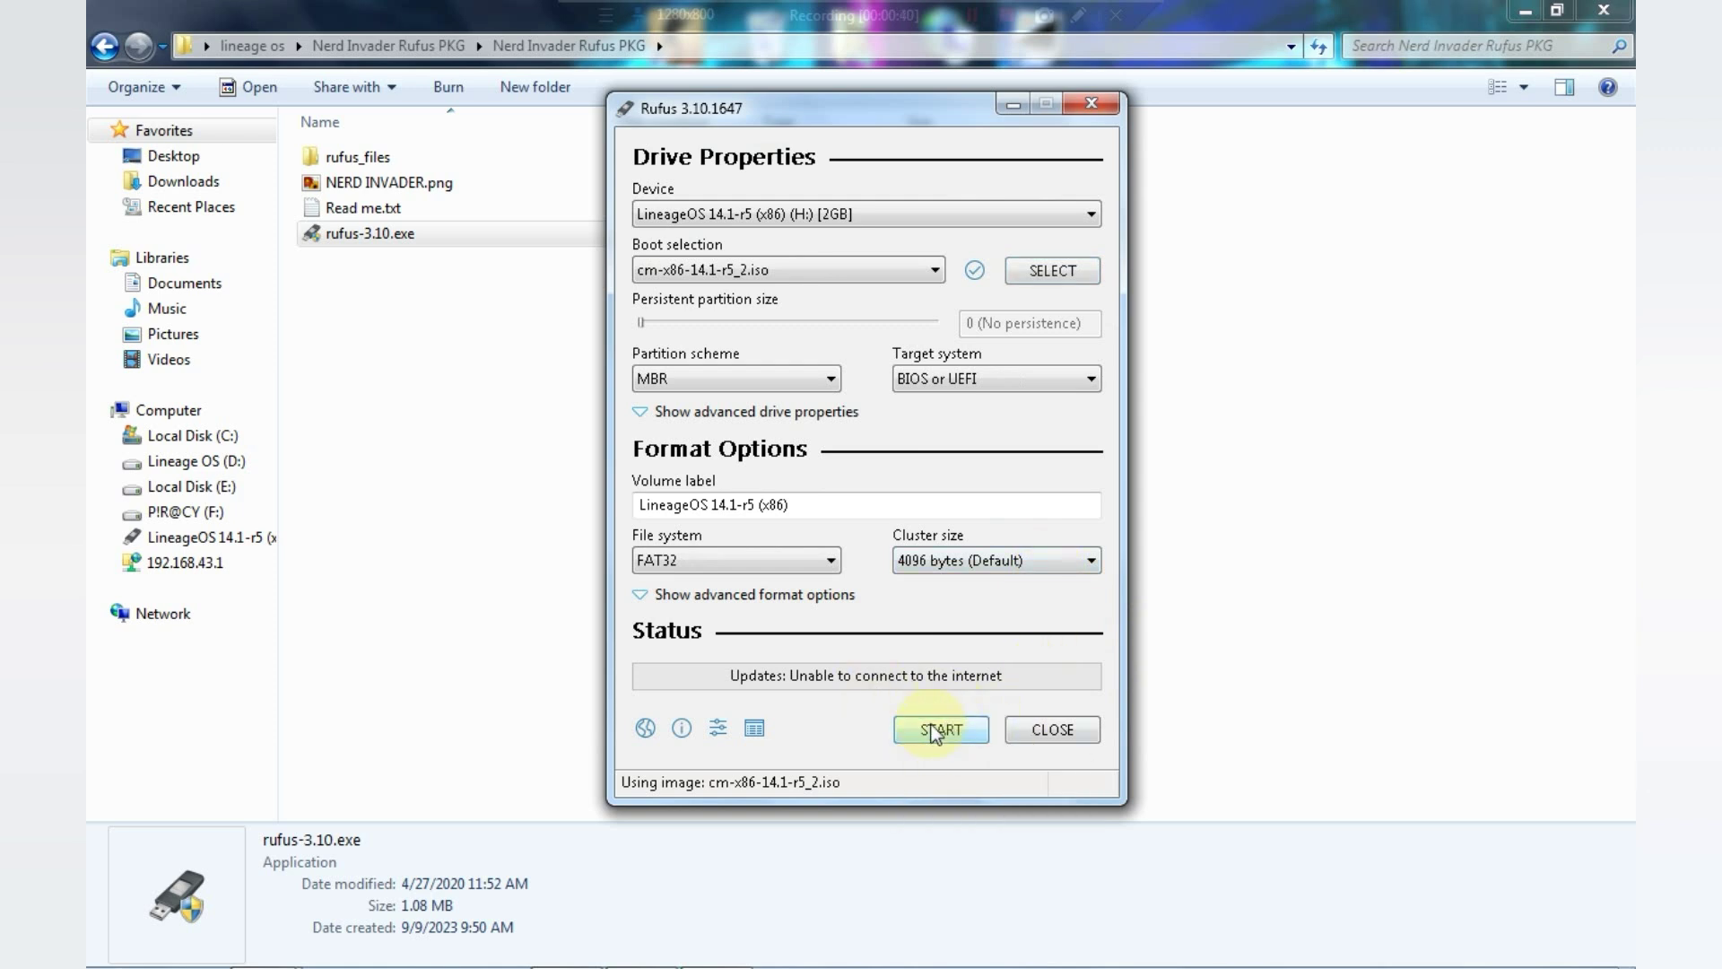
- Start writing in ISO Image mode and accept the USB data-destruction warning
click(939, 729)
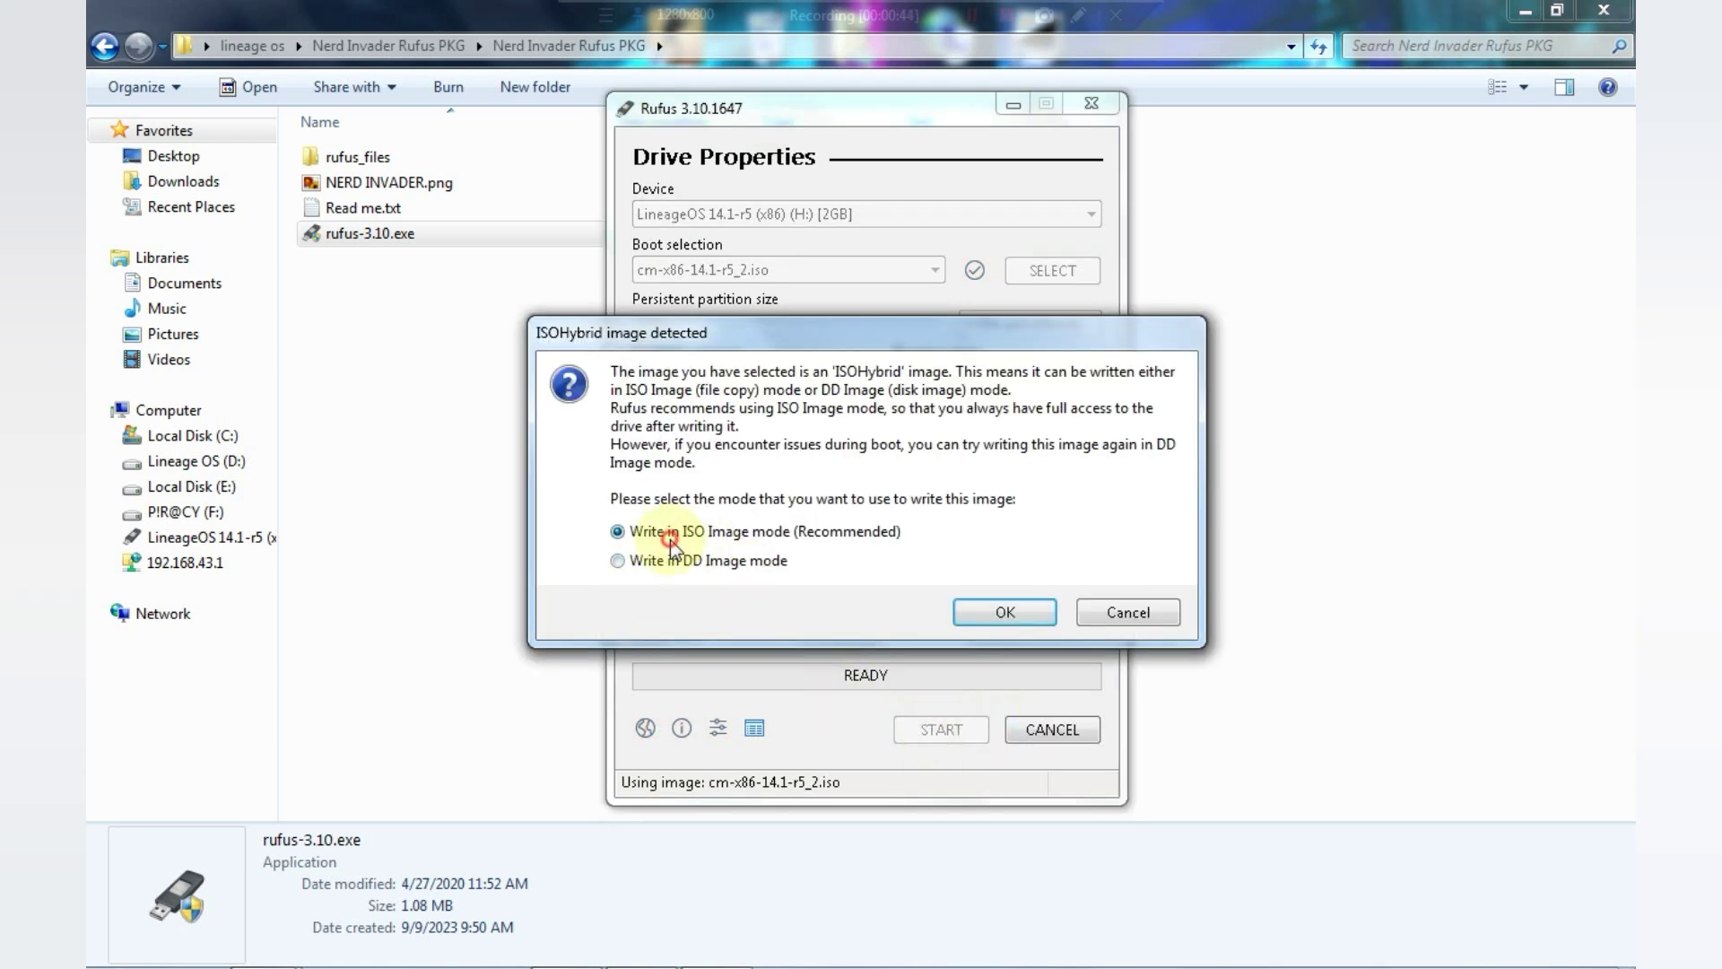
mouse_move(764, 546)
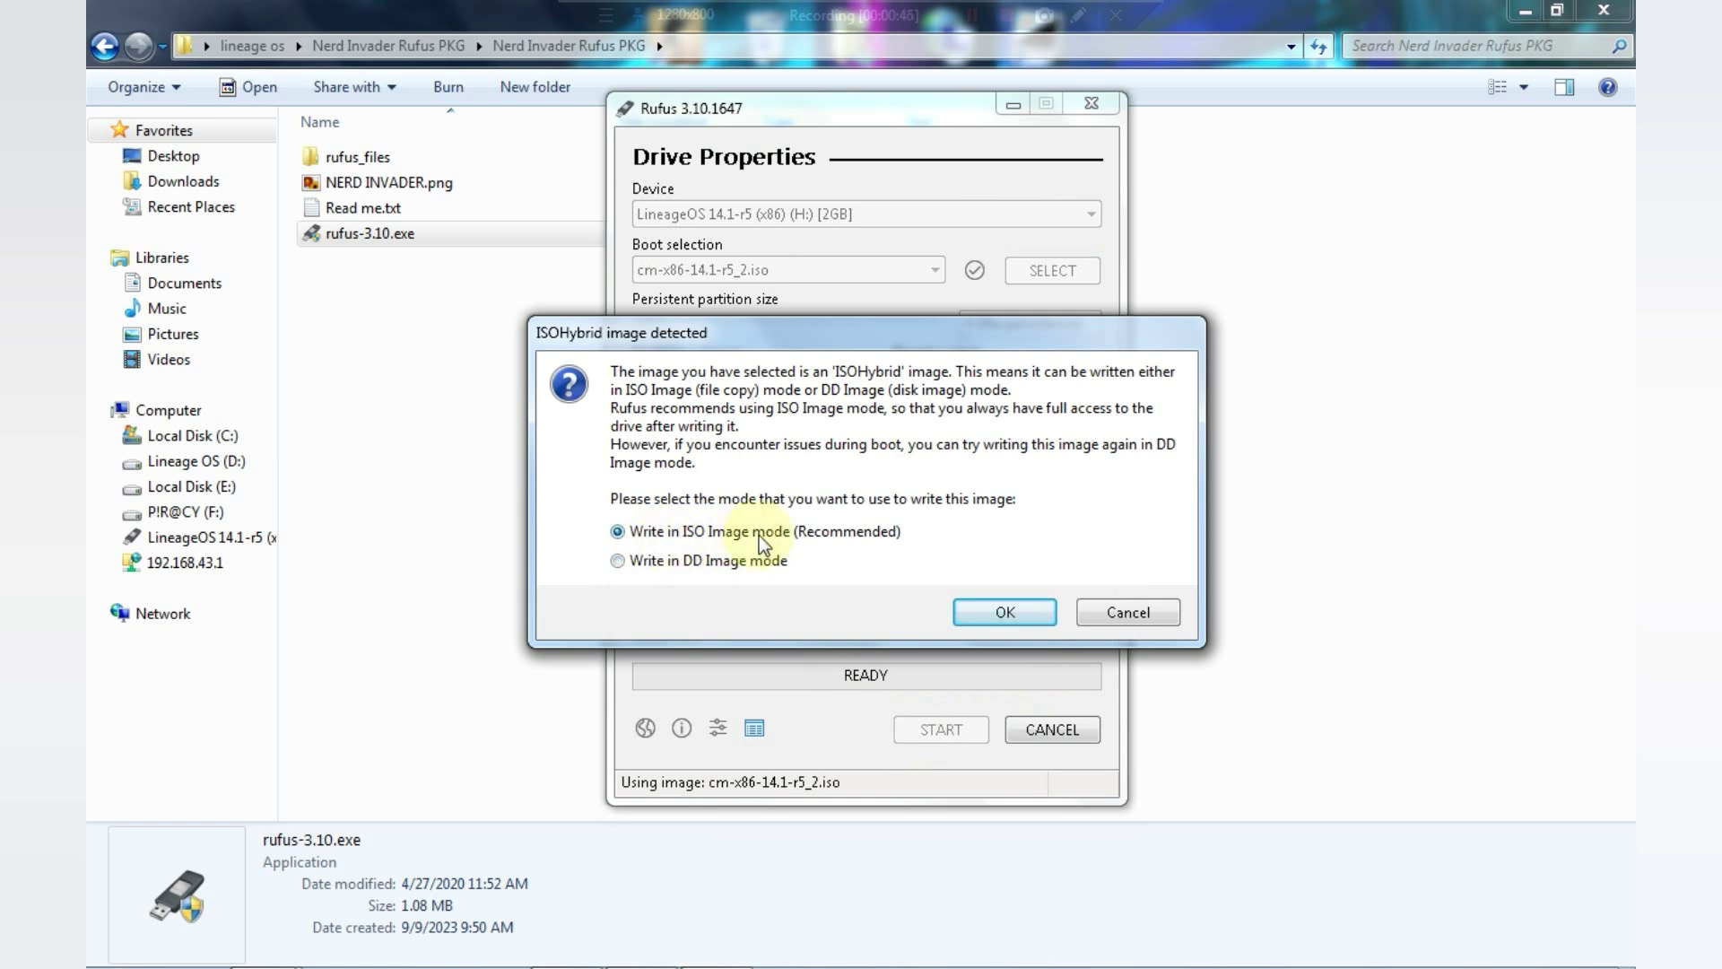
click(1002, 612)
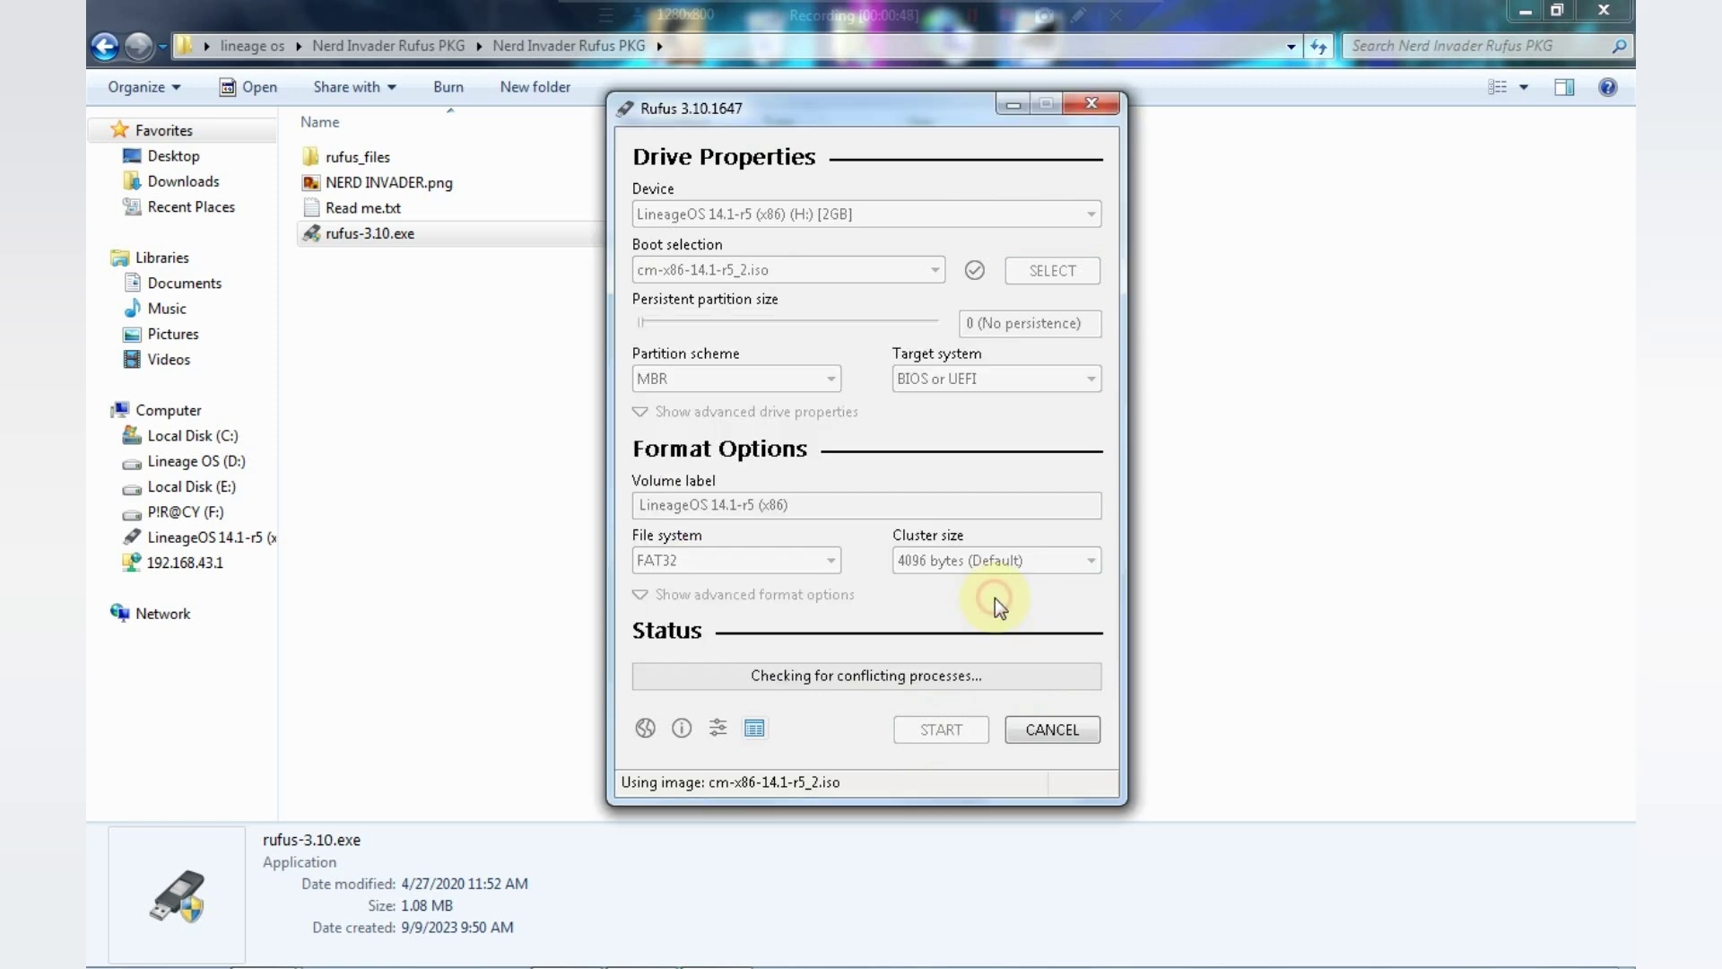
click(940, 728)
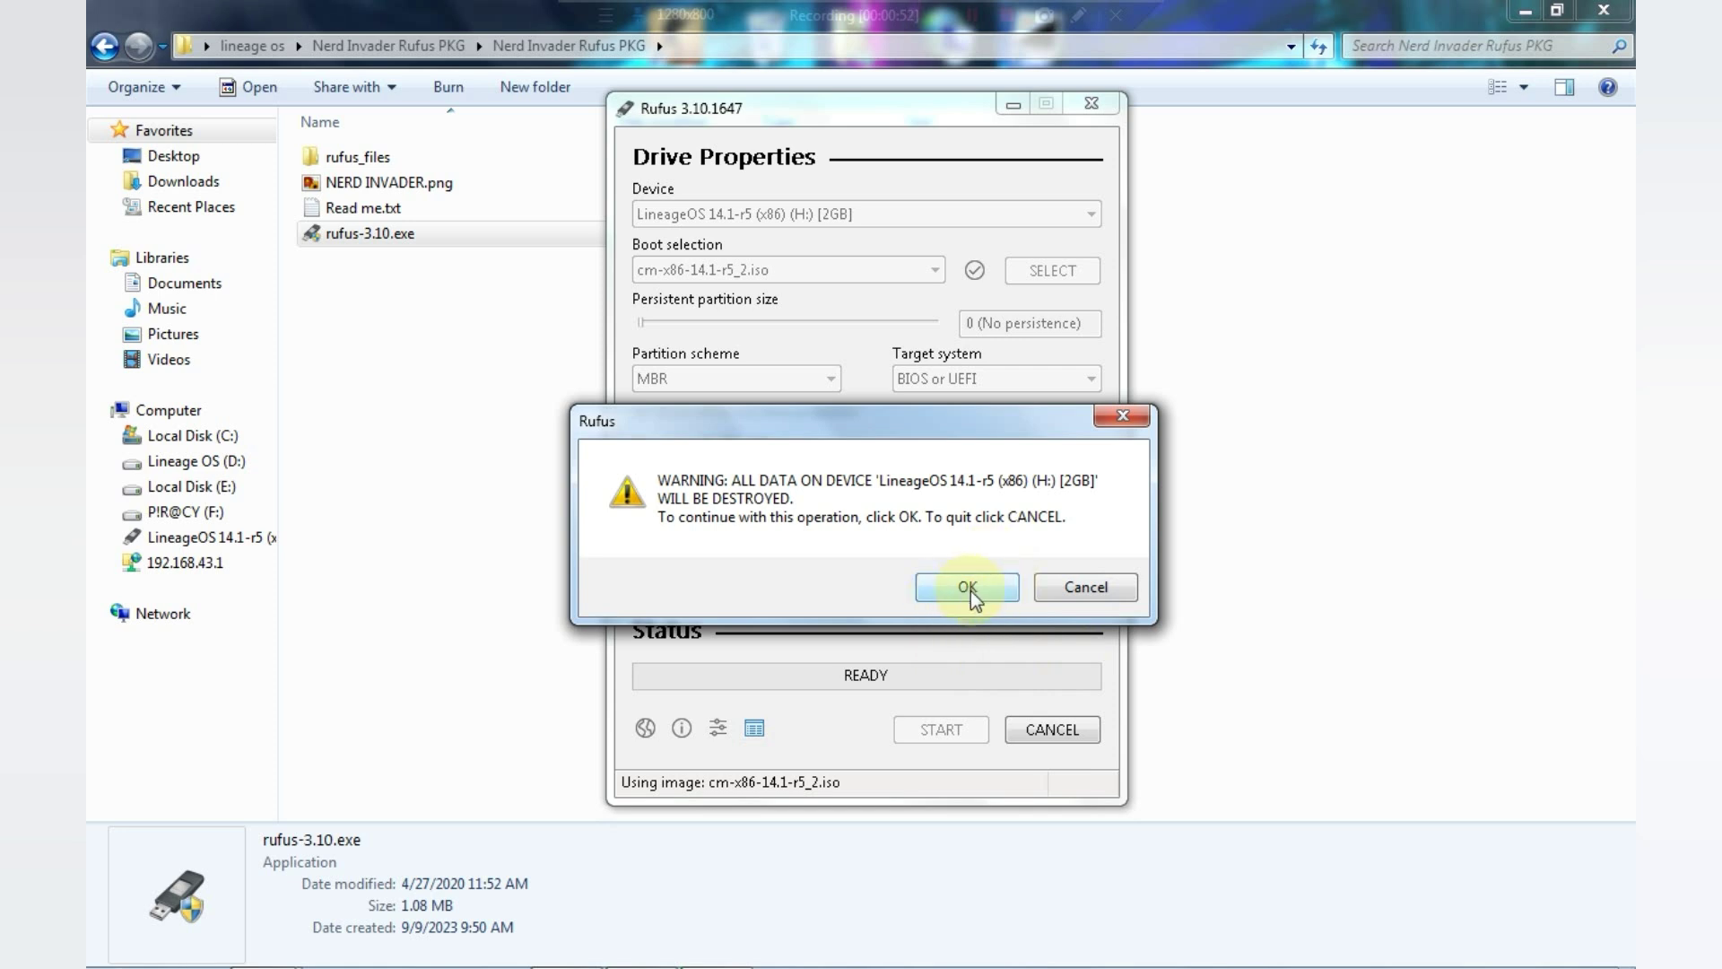
click(965, 588)
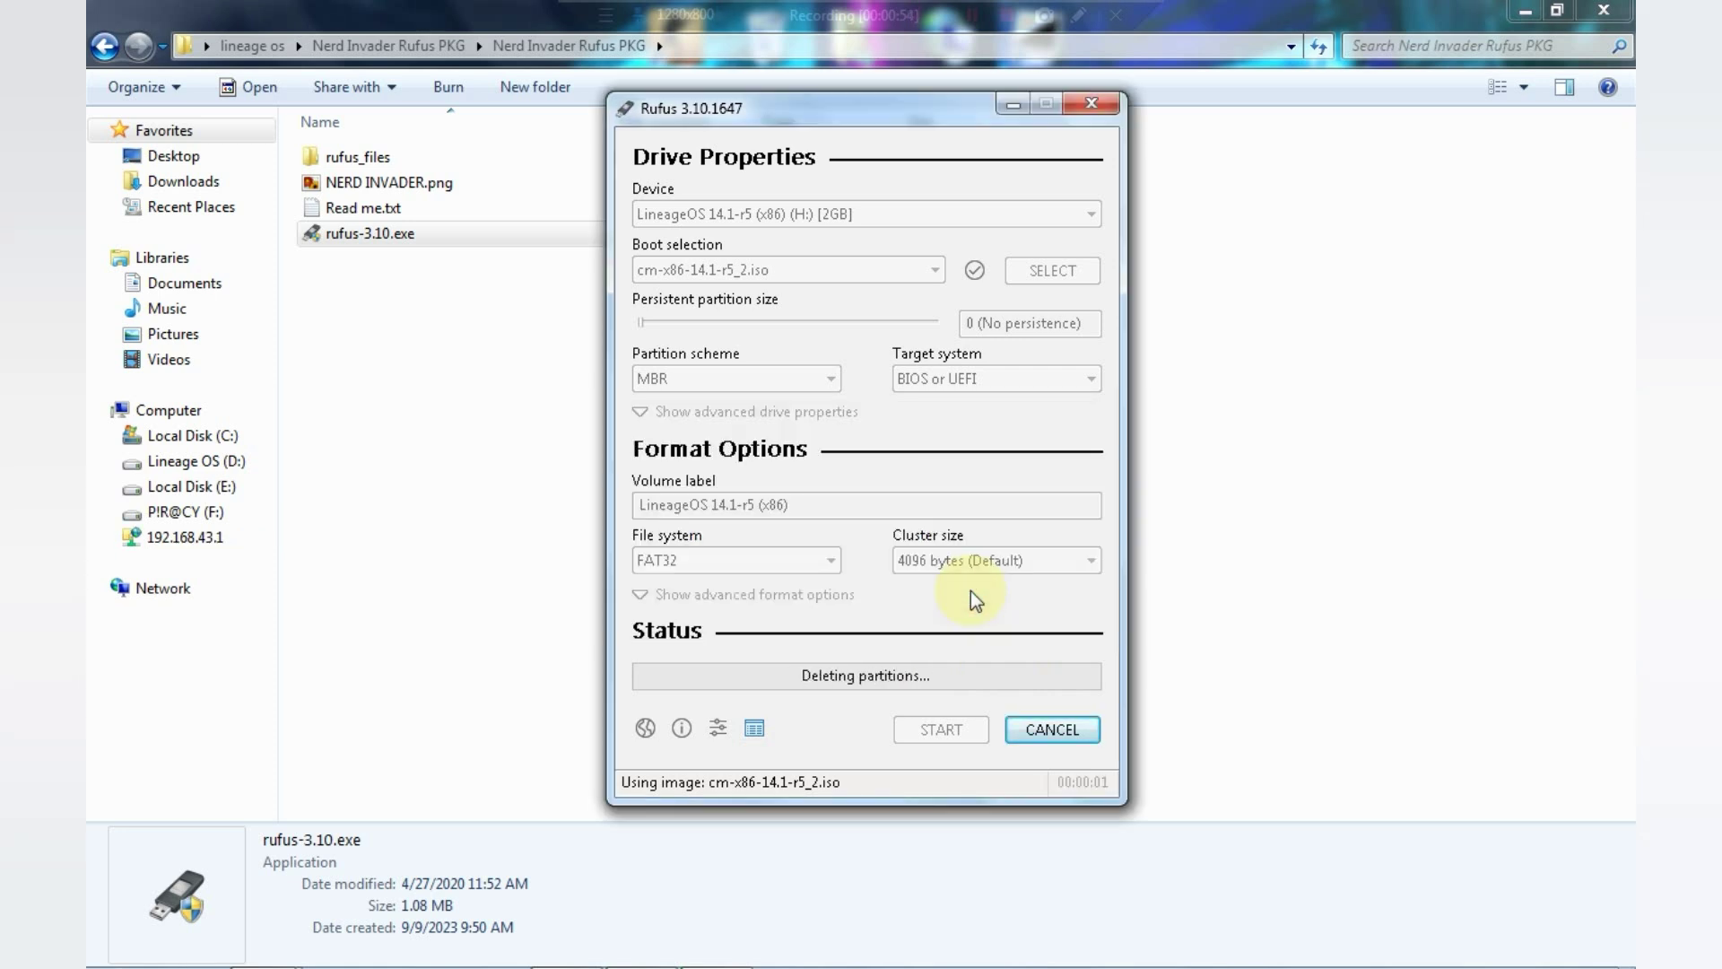